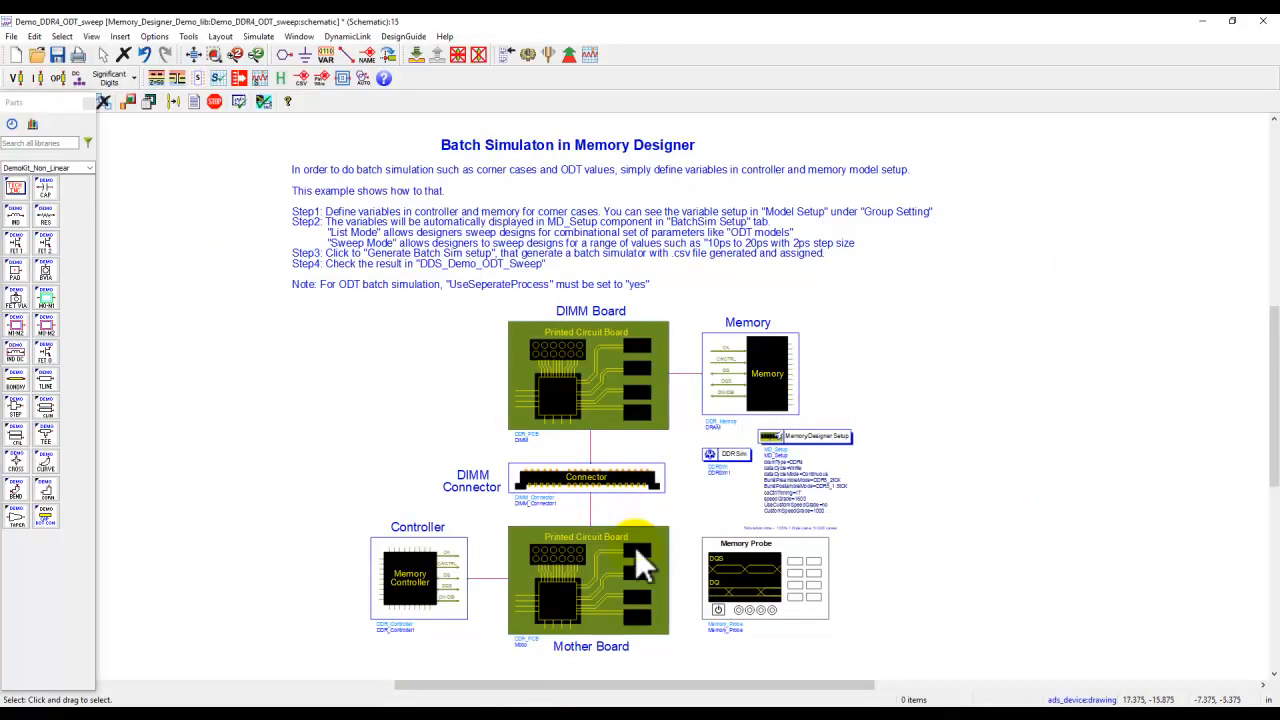
pyautogui.moveTo(730, 375)
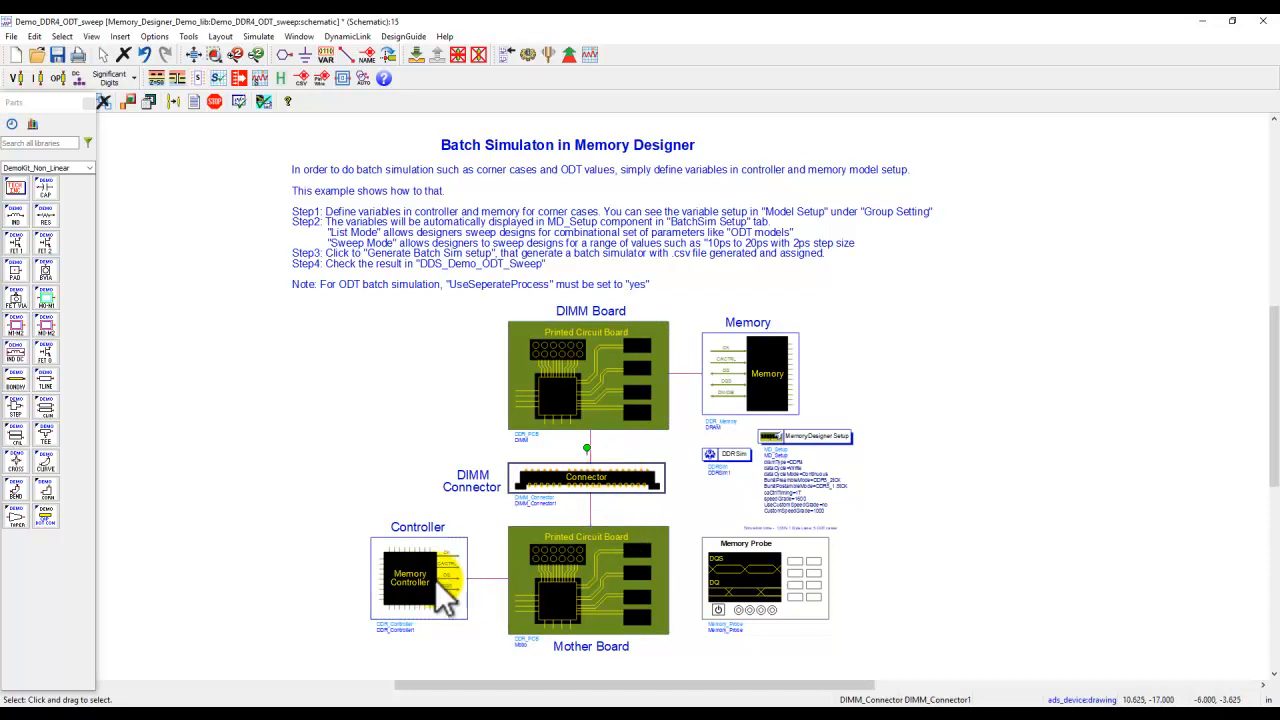
pyautogui.moveTo(595, 545)
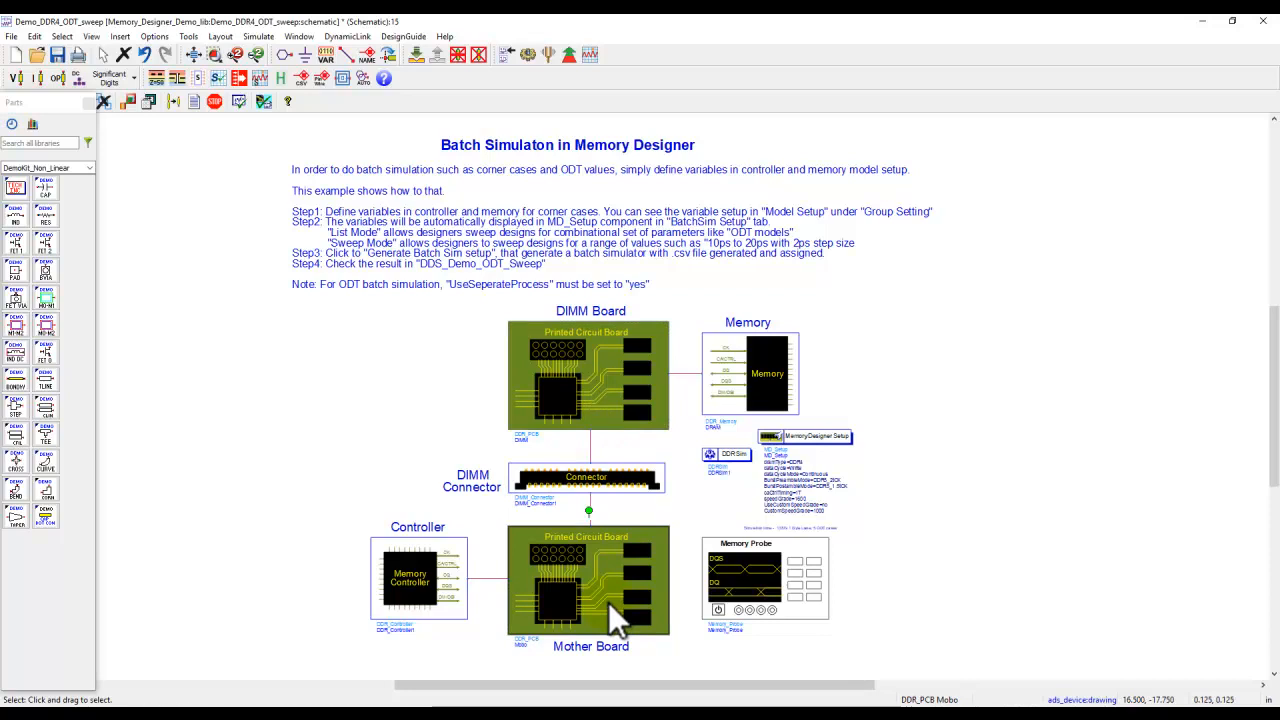
pyautogui.moveTo(630, 585)
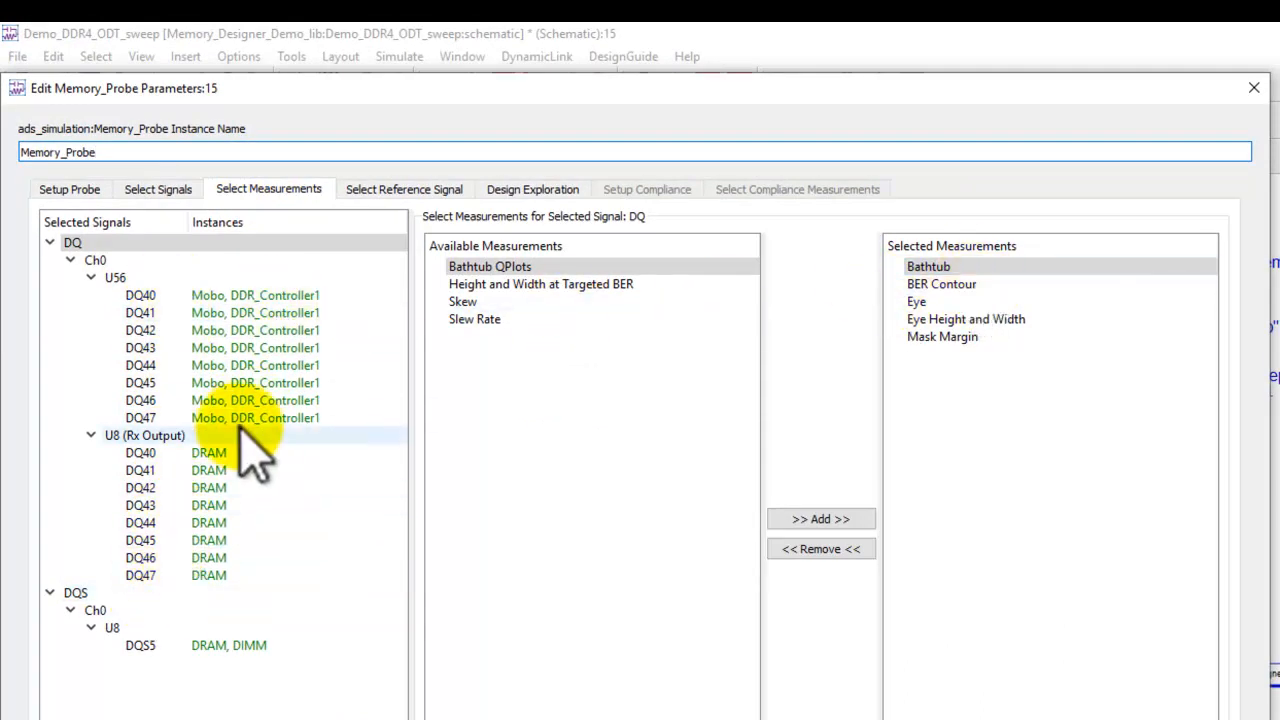
# Show DDR_Controller's per-signal Model Setup and select DQ40–DQ47 for grouping.
pyautogui.click(928, 266)
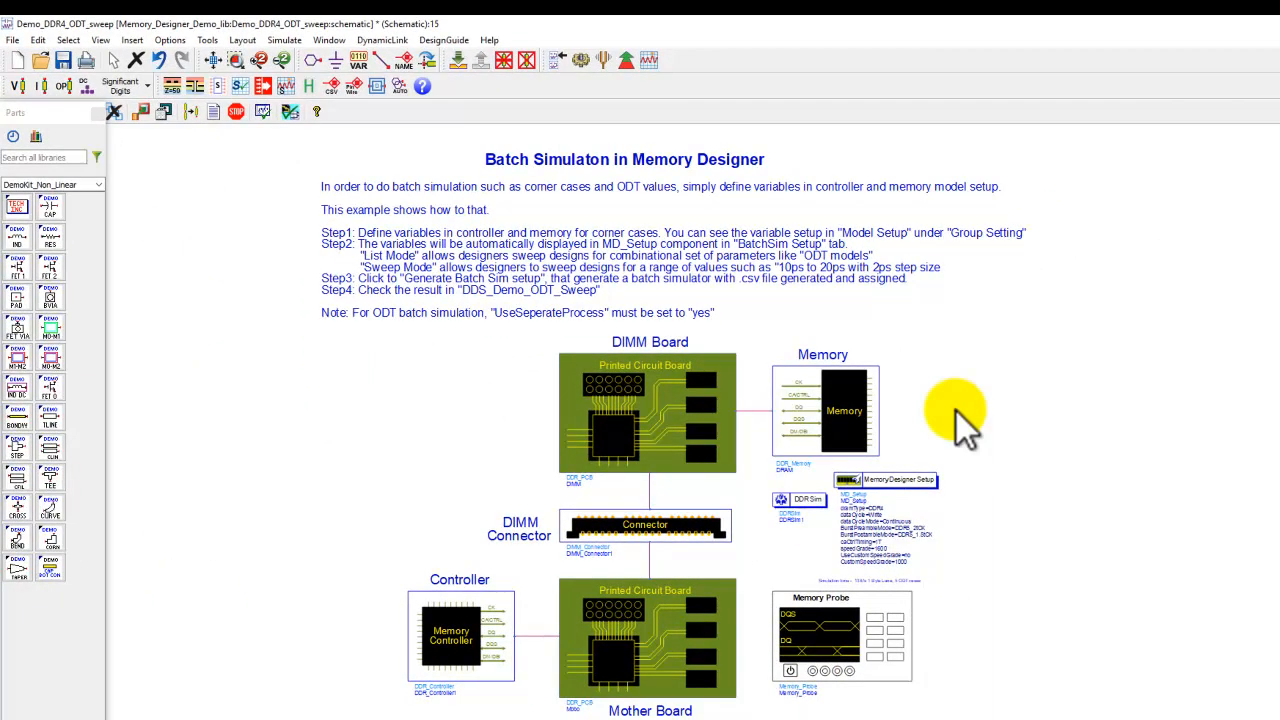
pyautogui.moveTo(965, 420)
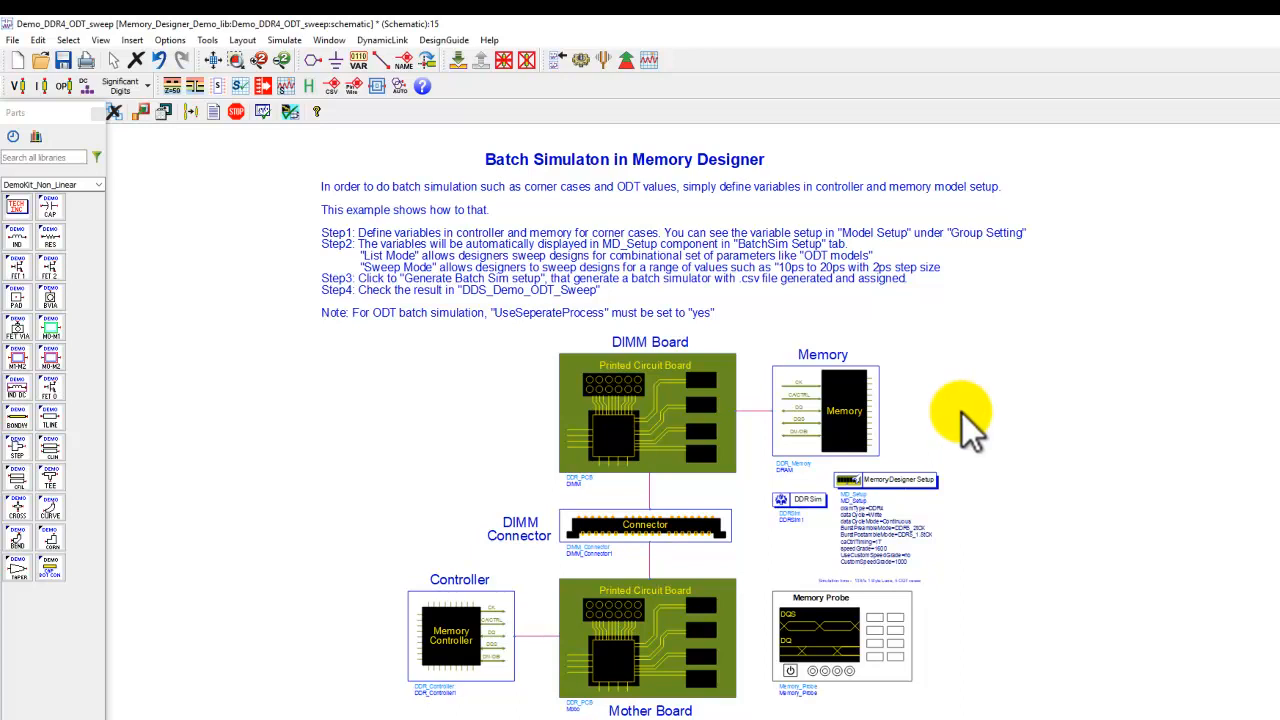
pyautogui.moveTo(790, 500)
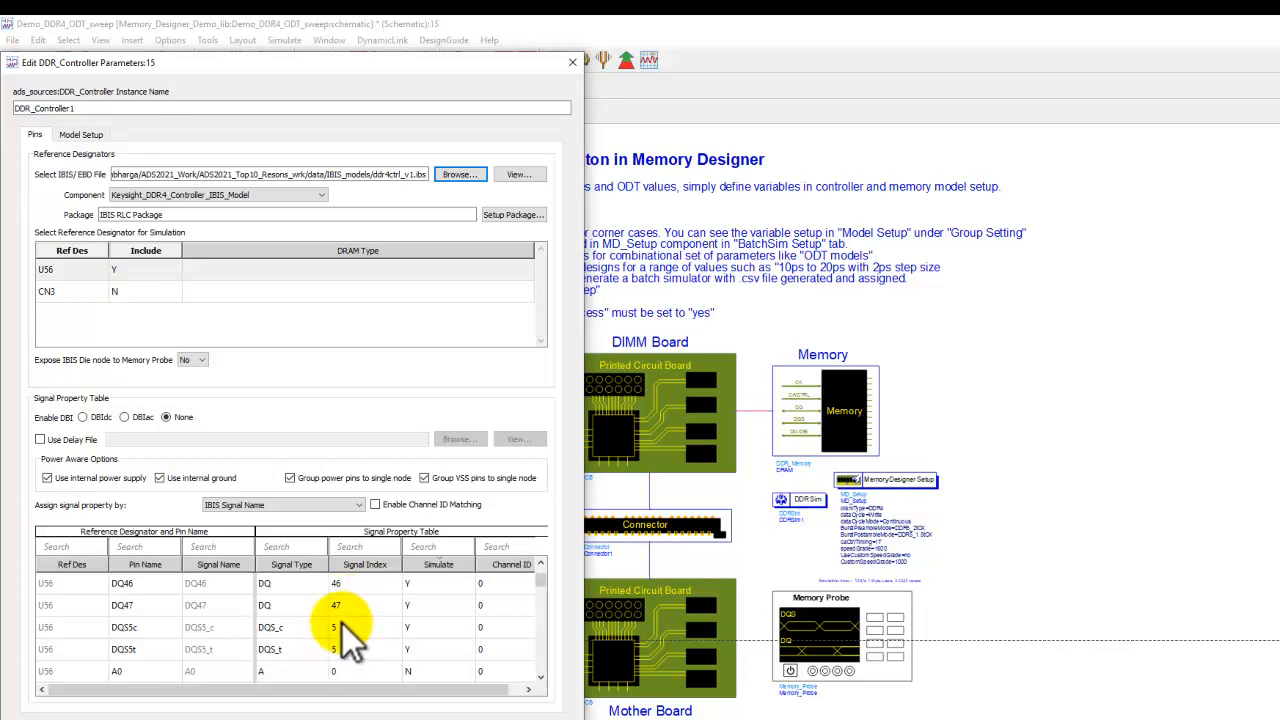
pyautogui.moveTo(425, 640)
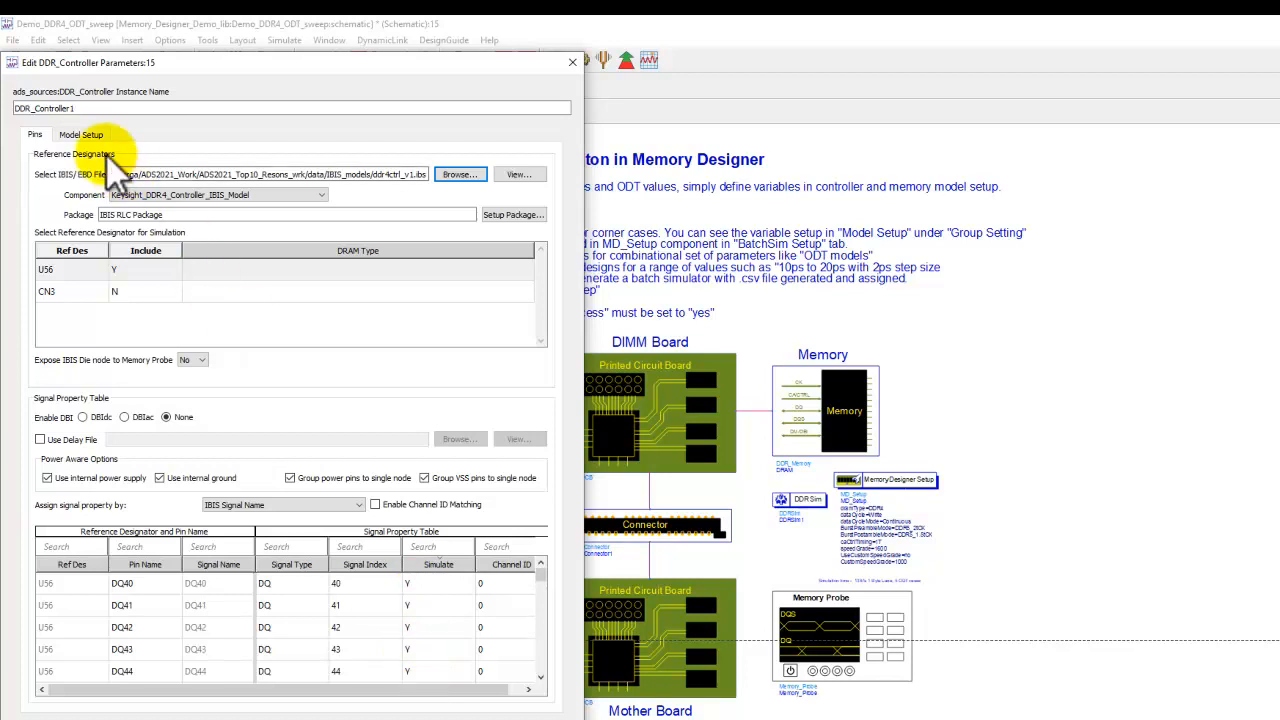
pyautogui.click(81, 133)
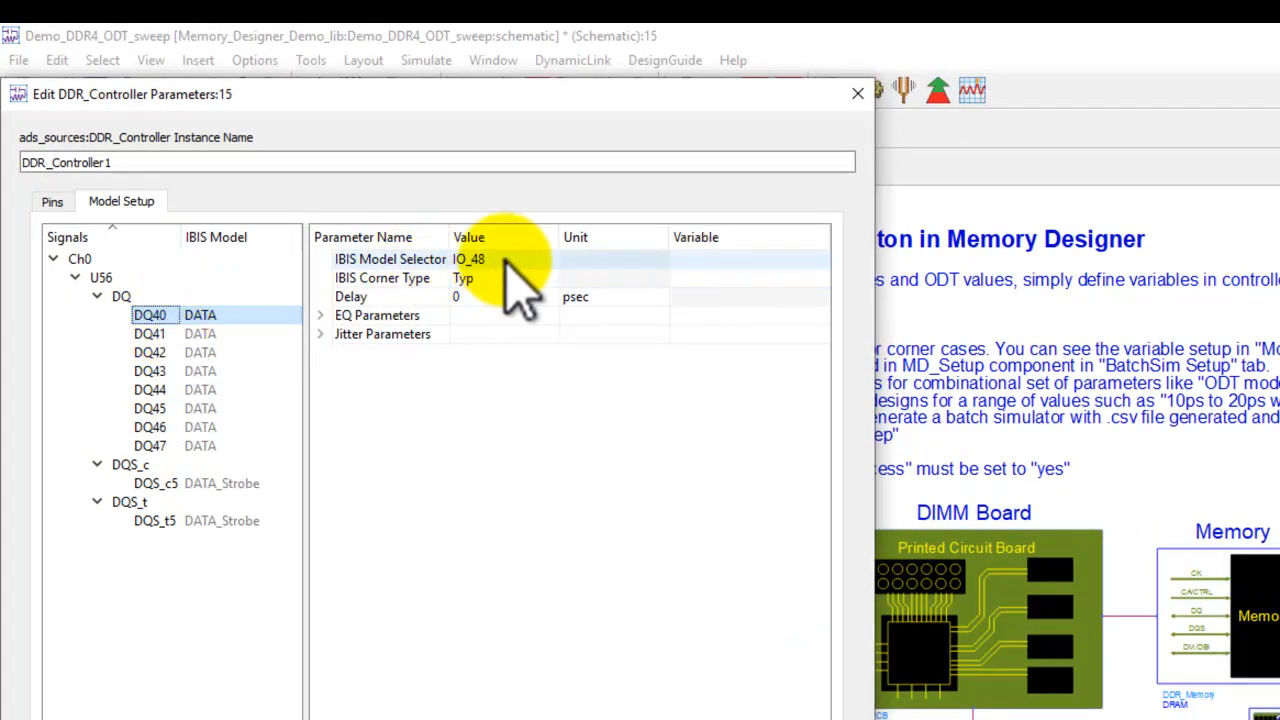
pyautogui.click(503, 278)
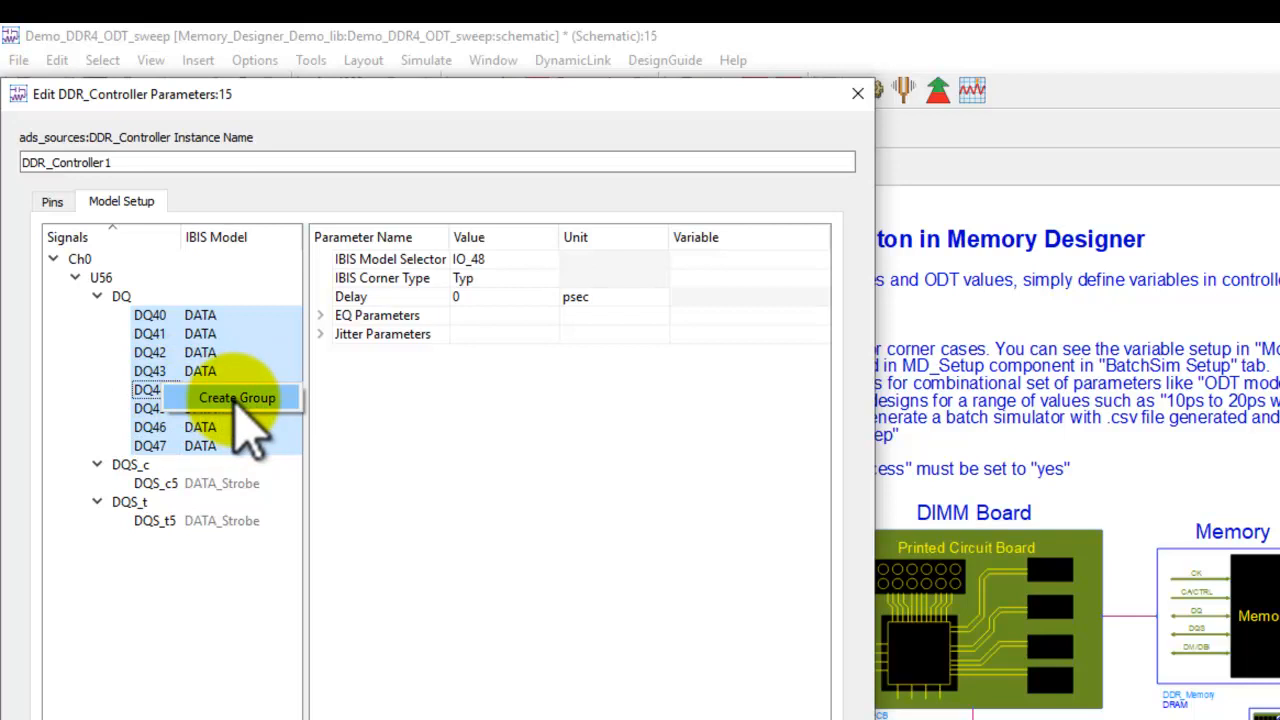
# Create the Ctrl_IBISModel group from DQ40–DQ47 with a description and list its signals.
pyautogui.click(237, 397)
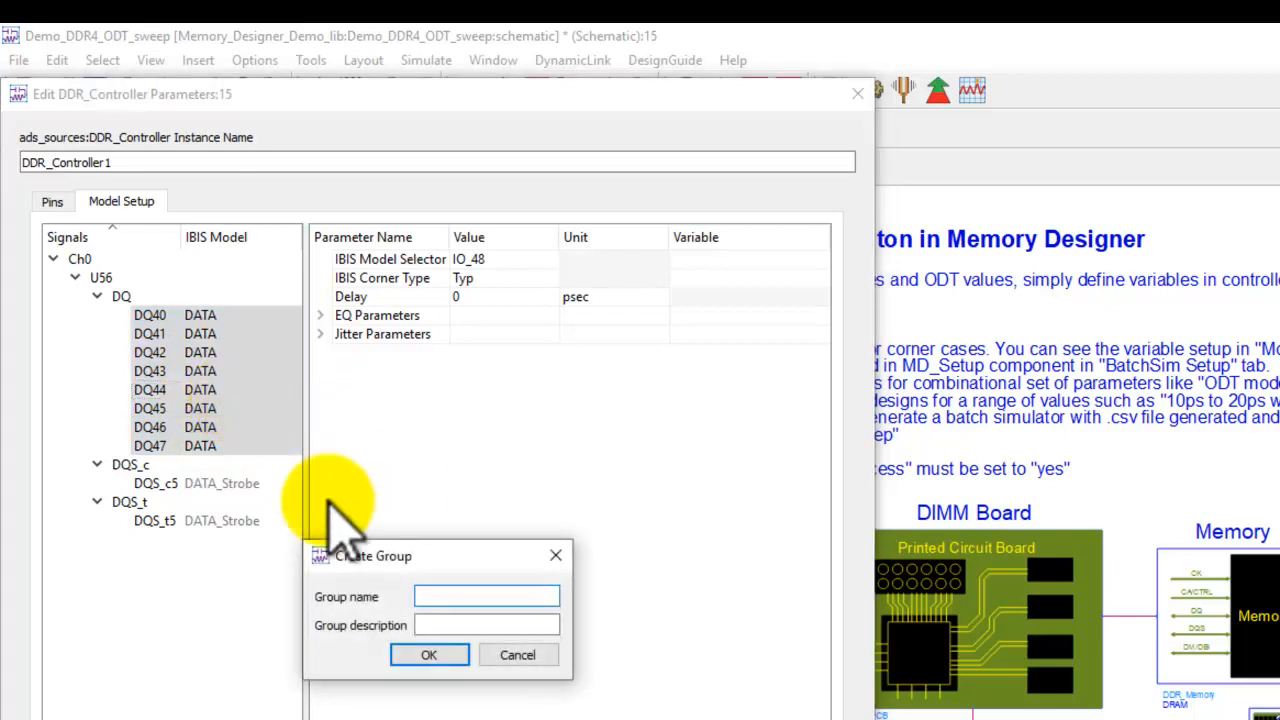
pyautogui.write('Ctrl_')
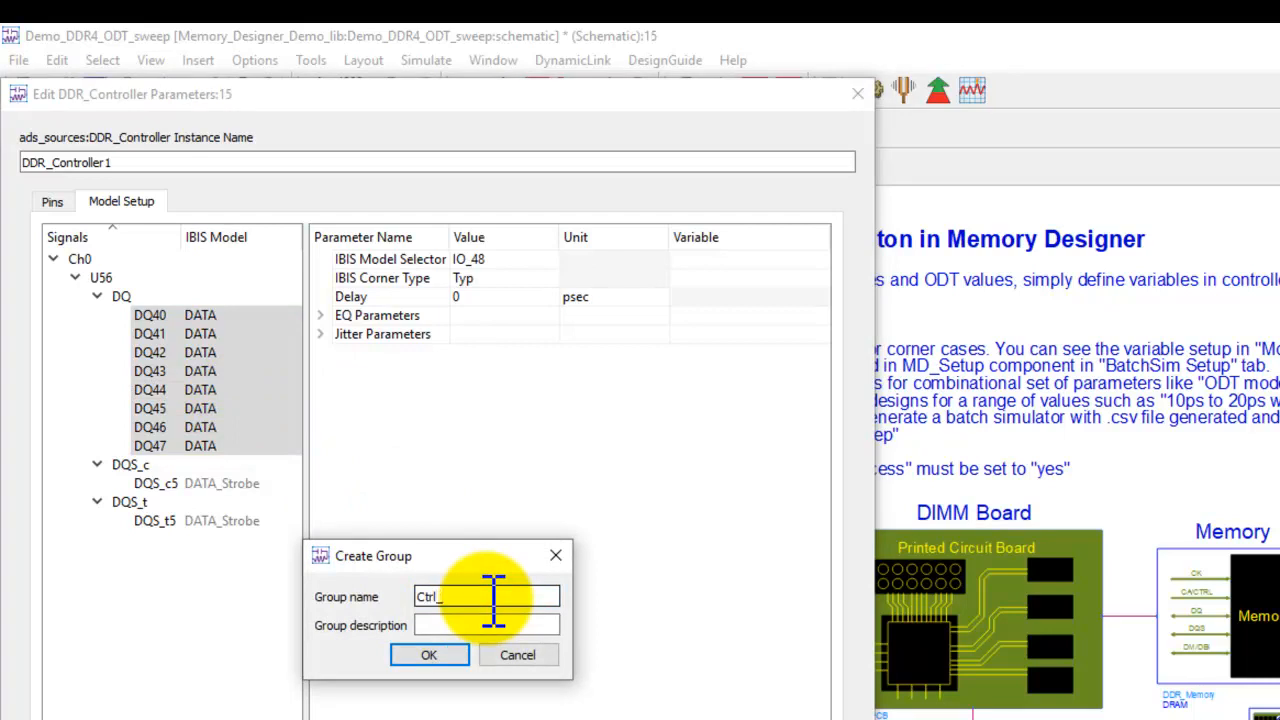
pyautogui.write('IBIS')
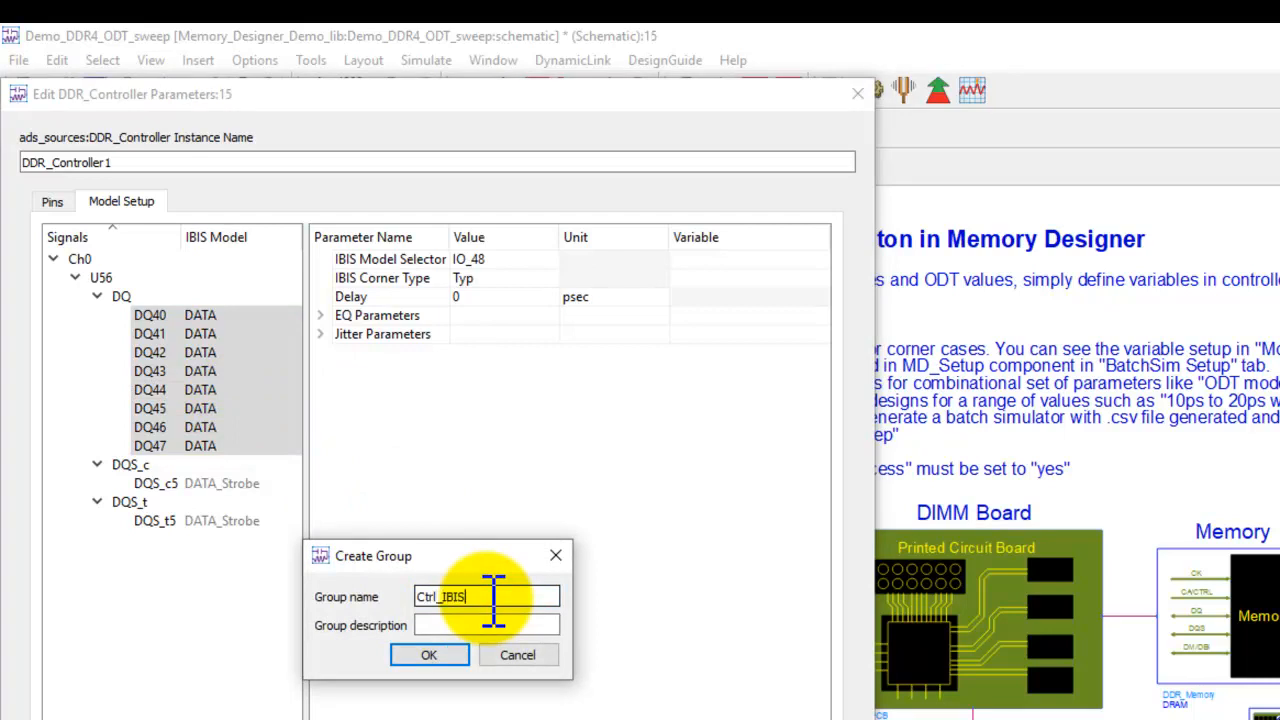
pyautogui.write('Model')
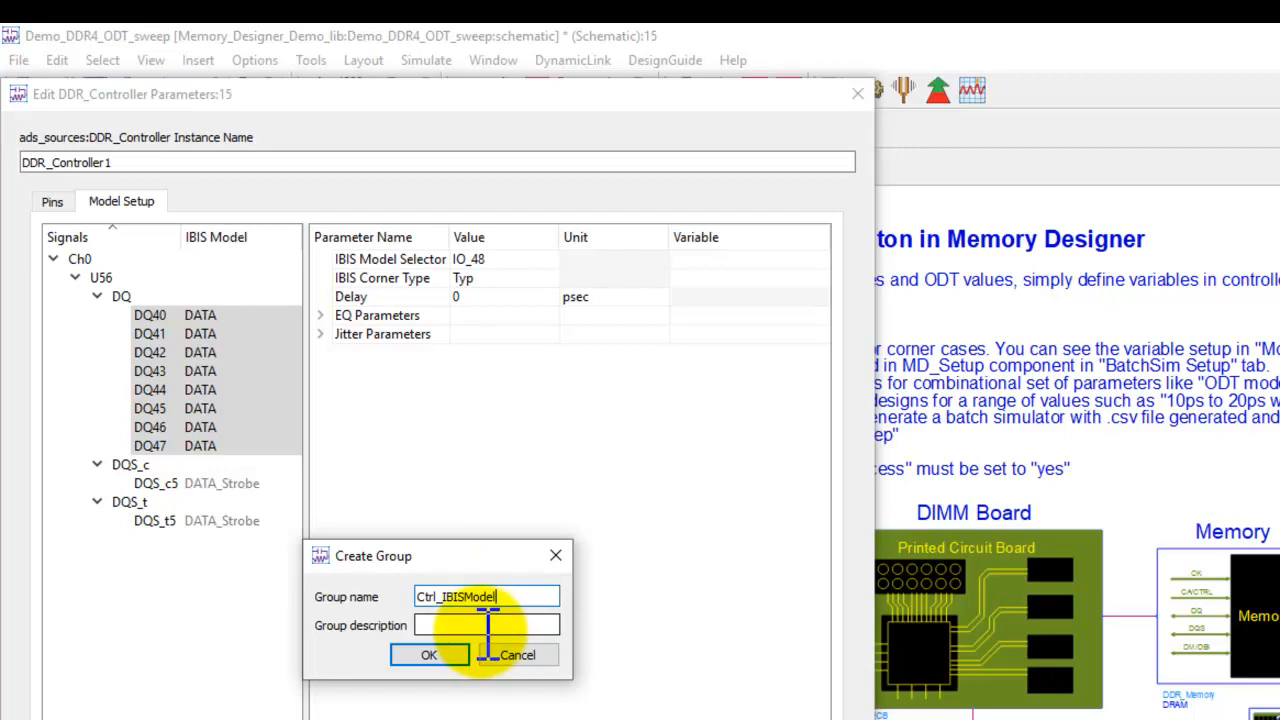
pyautogui.write('ssss')
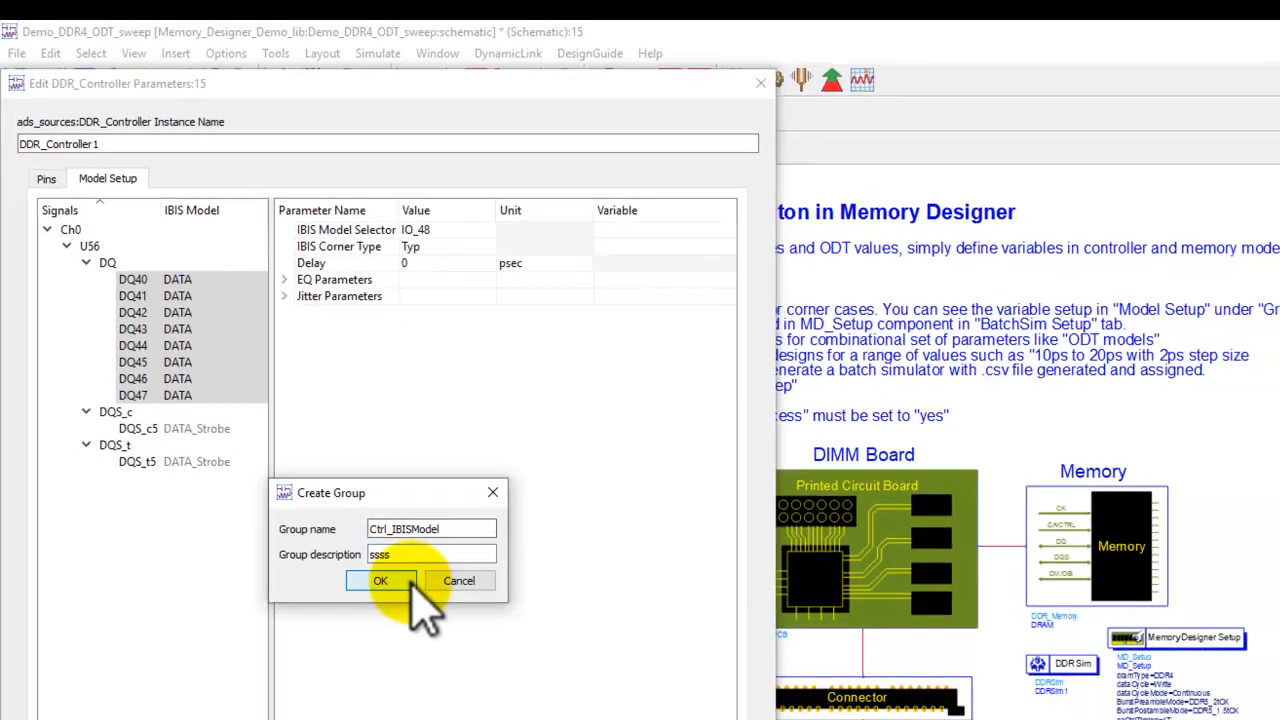
pyautogui.click(380, 581)
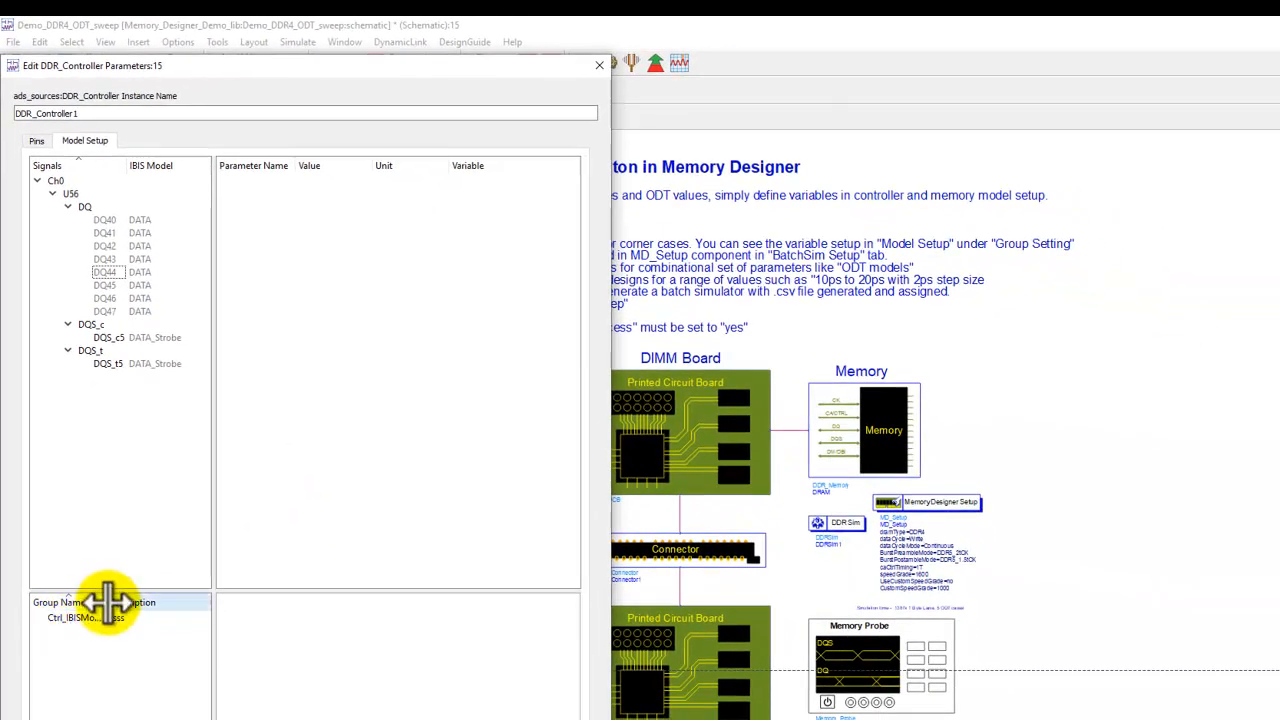
pyautogui.click(75, 617)
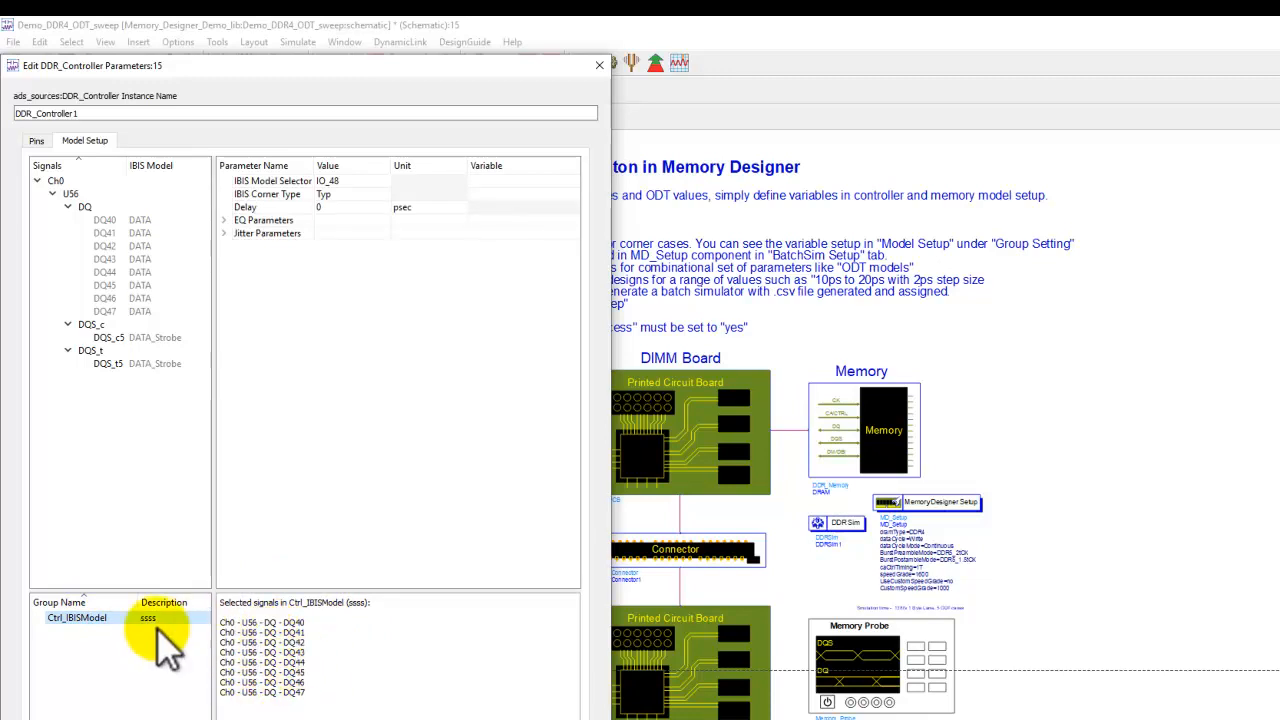
# Set the Ctrl_IBISModel group's IBIS Model Selector variable to ctrl_odt and accept.
pyautogui.click(104, 220)
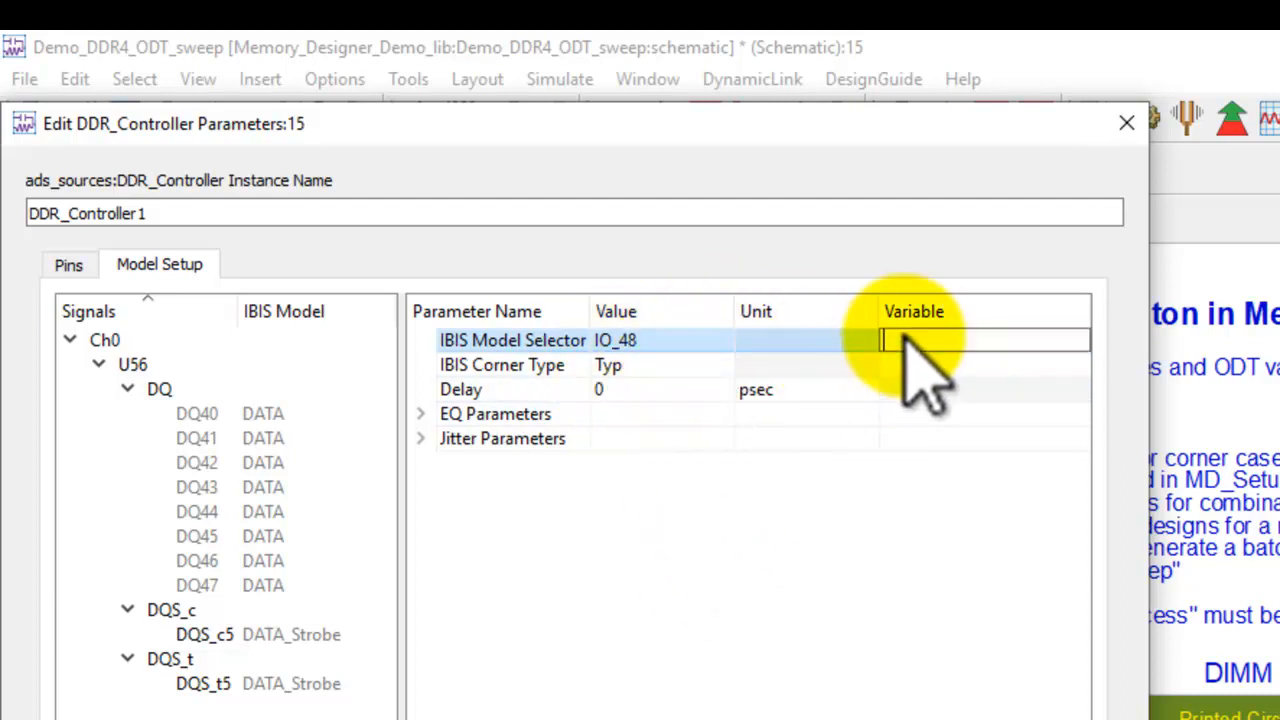
pyautogui.click(983, 340)
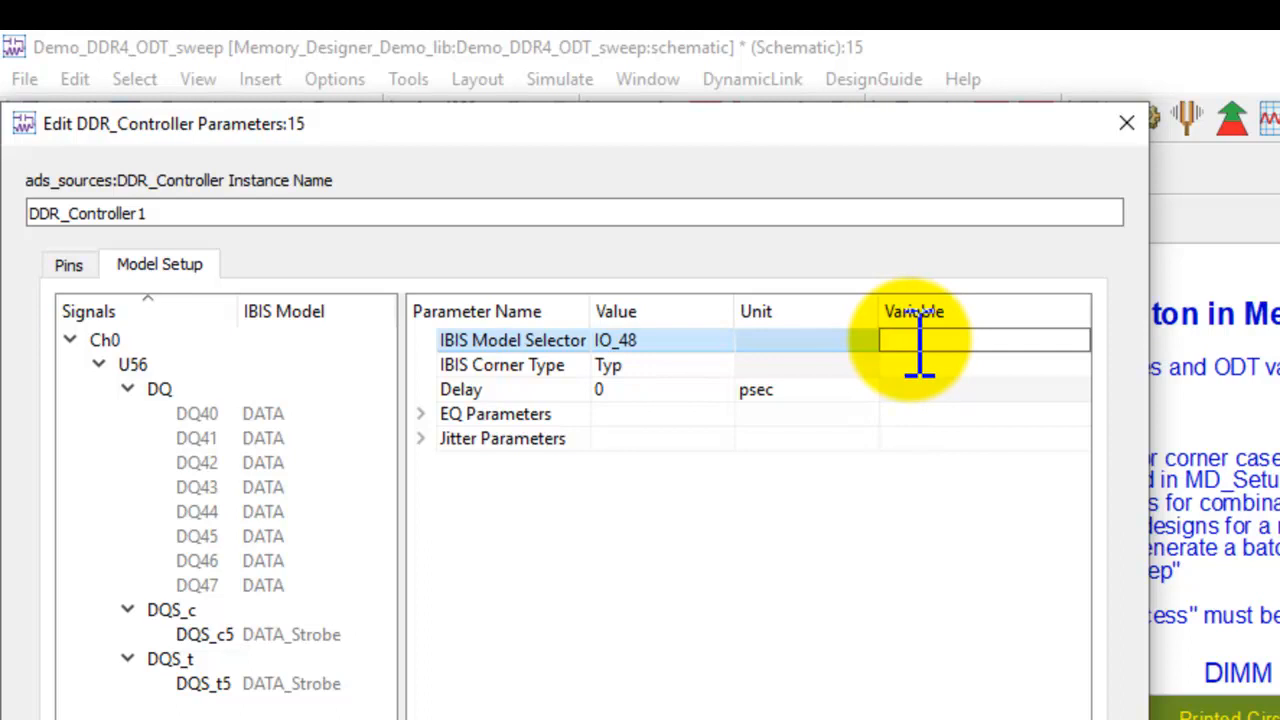
pyautogui.write('ctrl_odt')
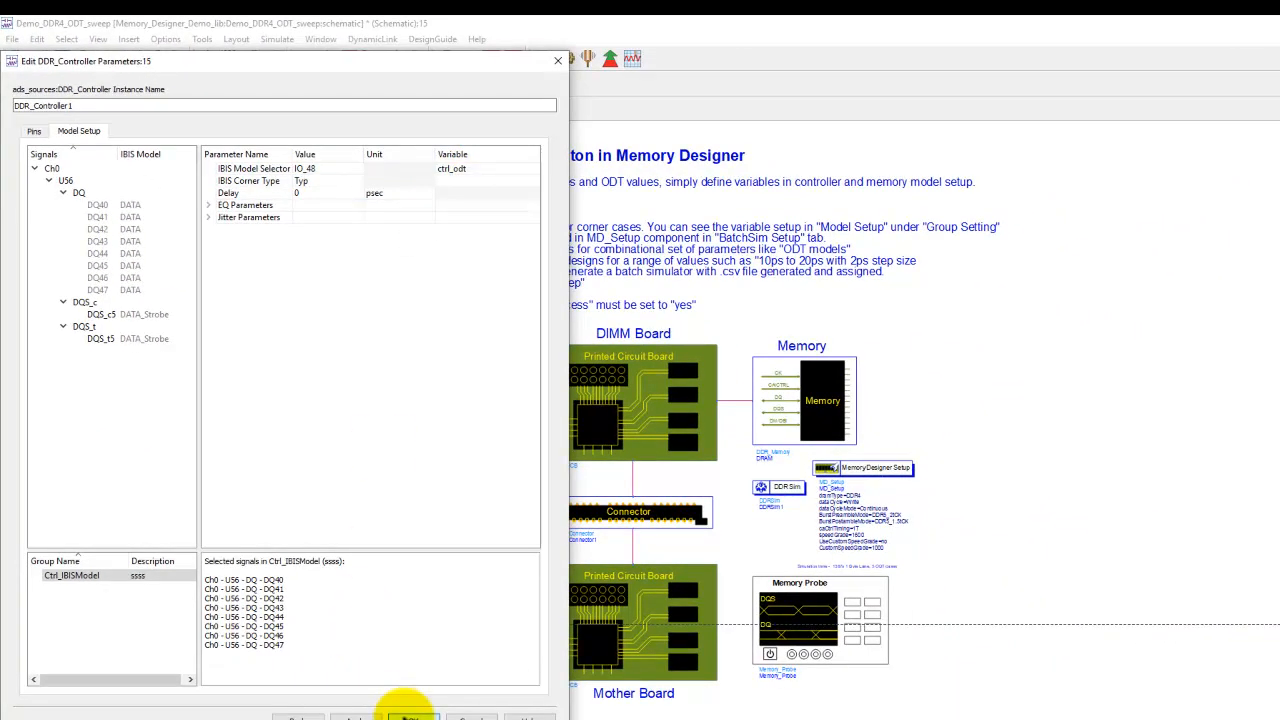
pyautogui.click(413, 718)
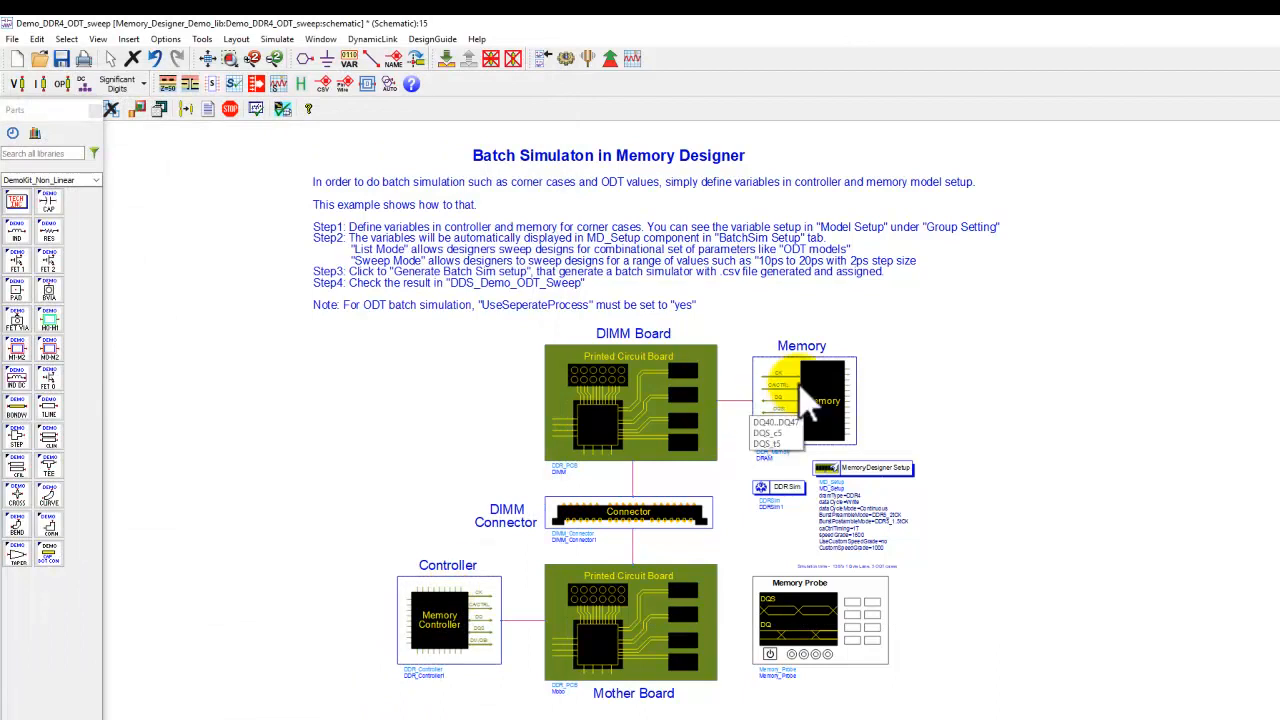
# Check that DDR_Memory's DQ group uses the DRAM_ODT_Sweep variable in Model Setup.
pyautogui.doubleClick(802, 400)
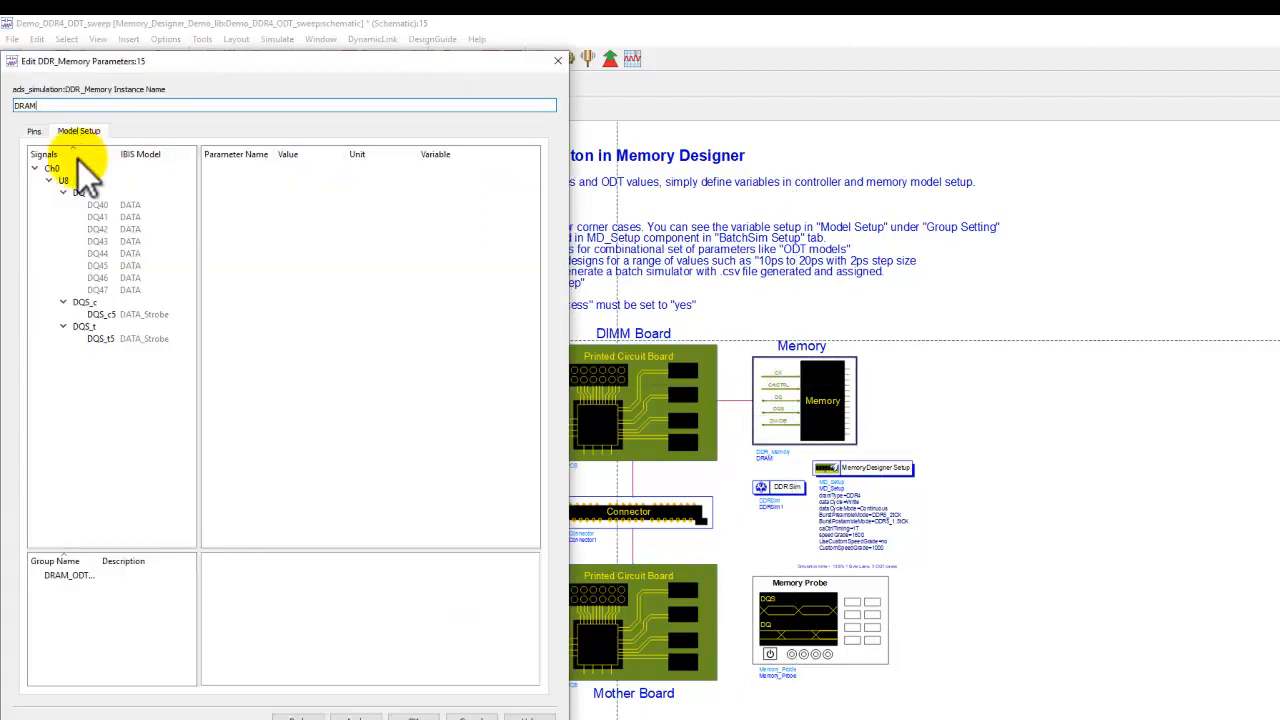
pyautogui.click(68, 575)
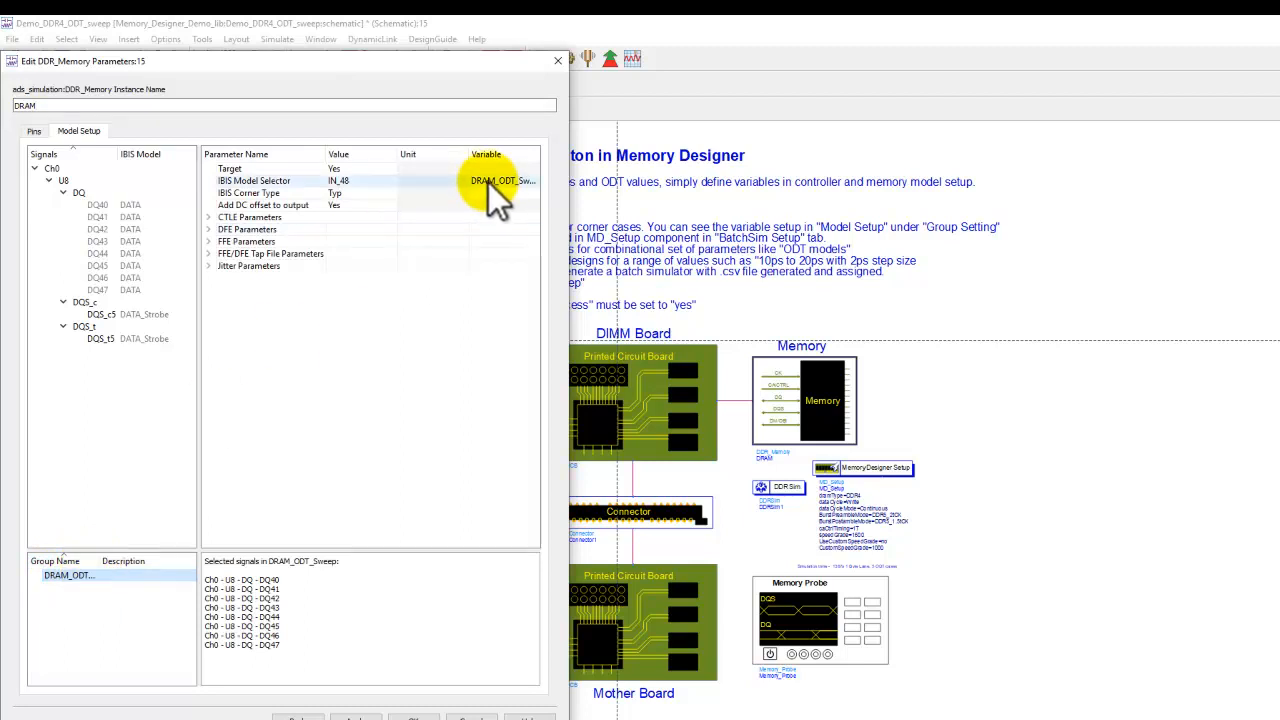
pyautogui.click(557, 61)
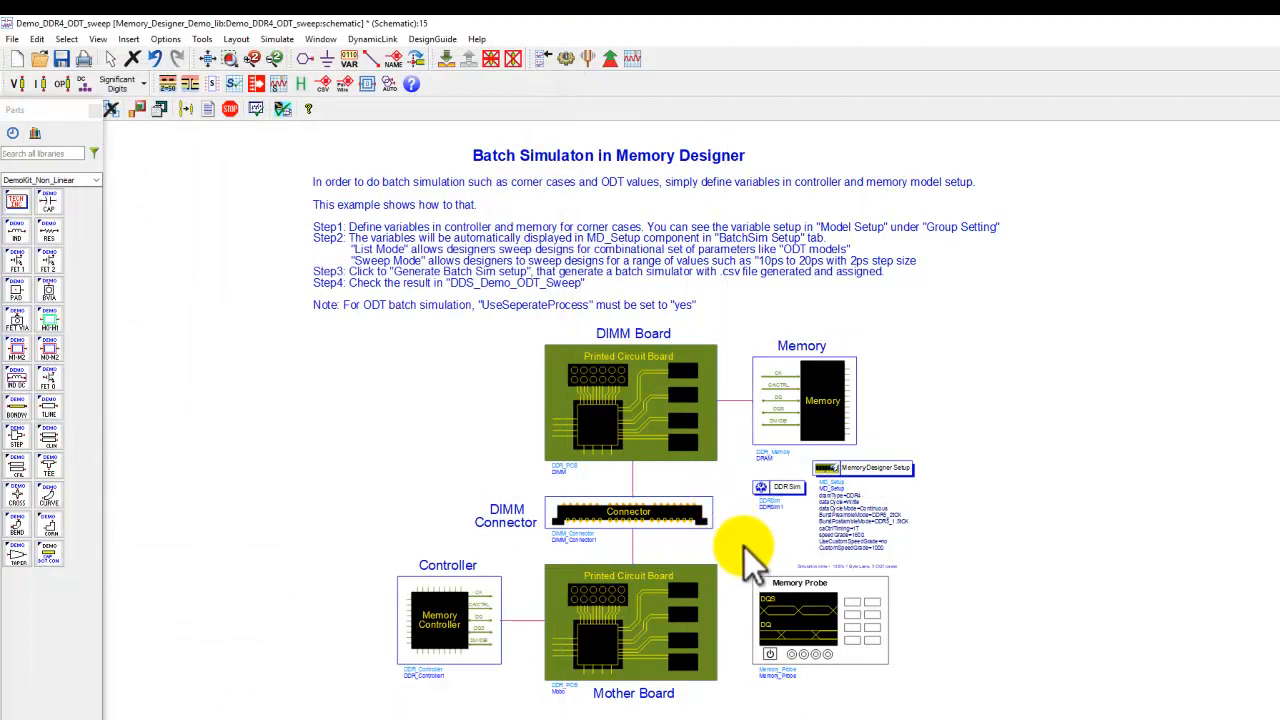
pyautogui.moveTo(665, 585)
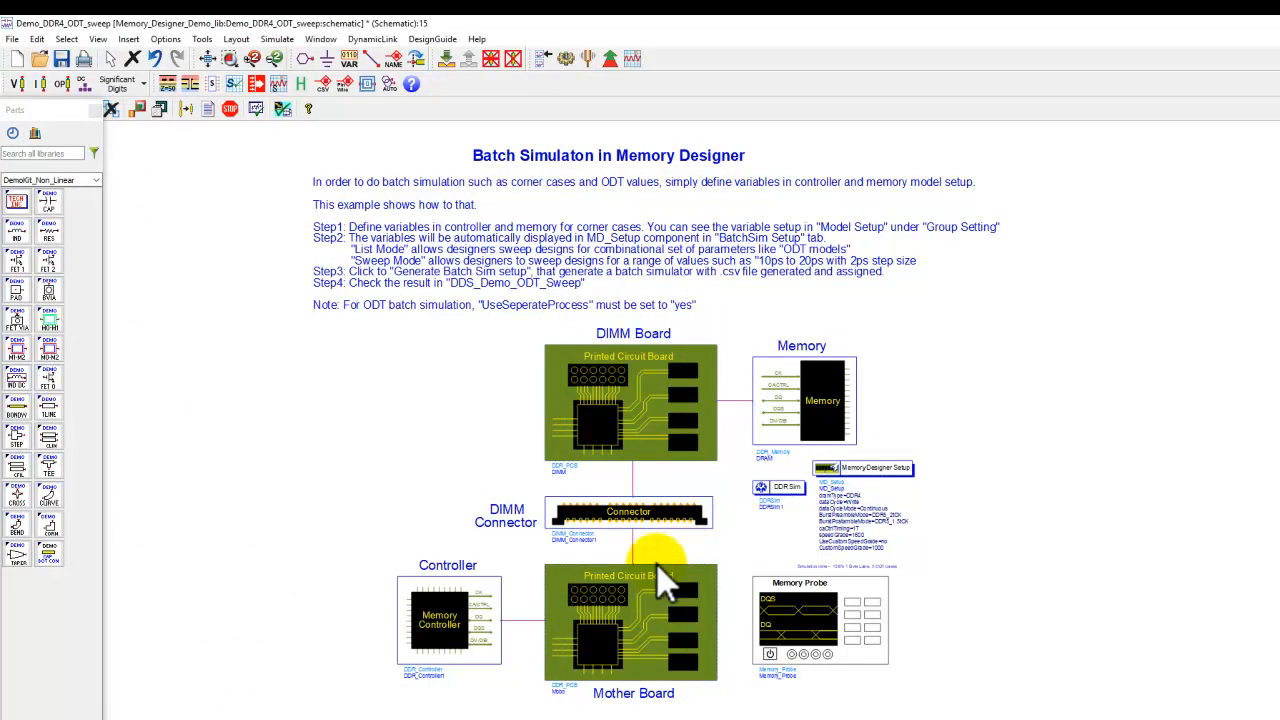
pyautogui.moveTo(740, 545)
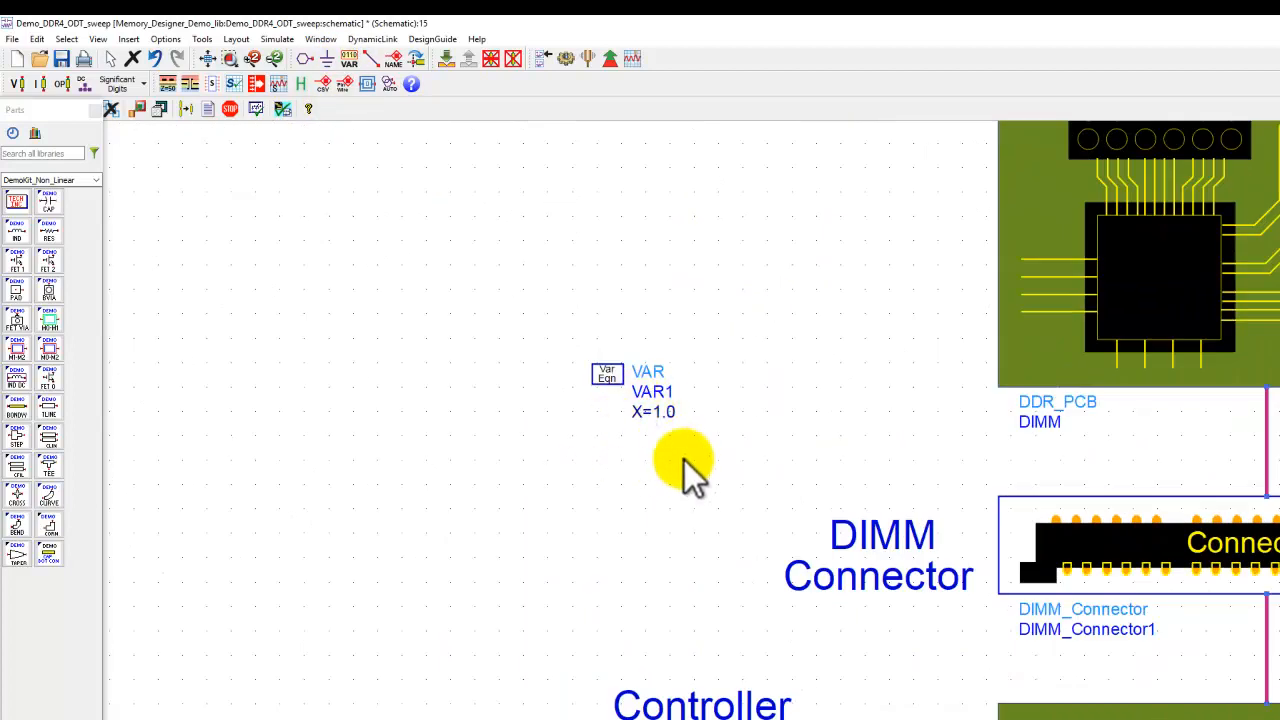
pyautogui.moveTo(210, 75)
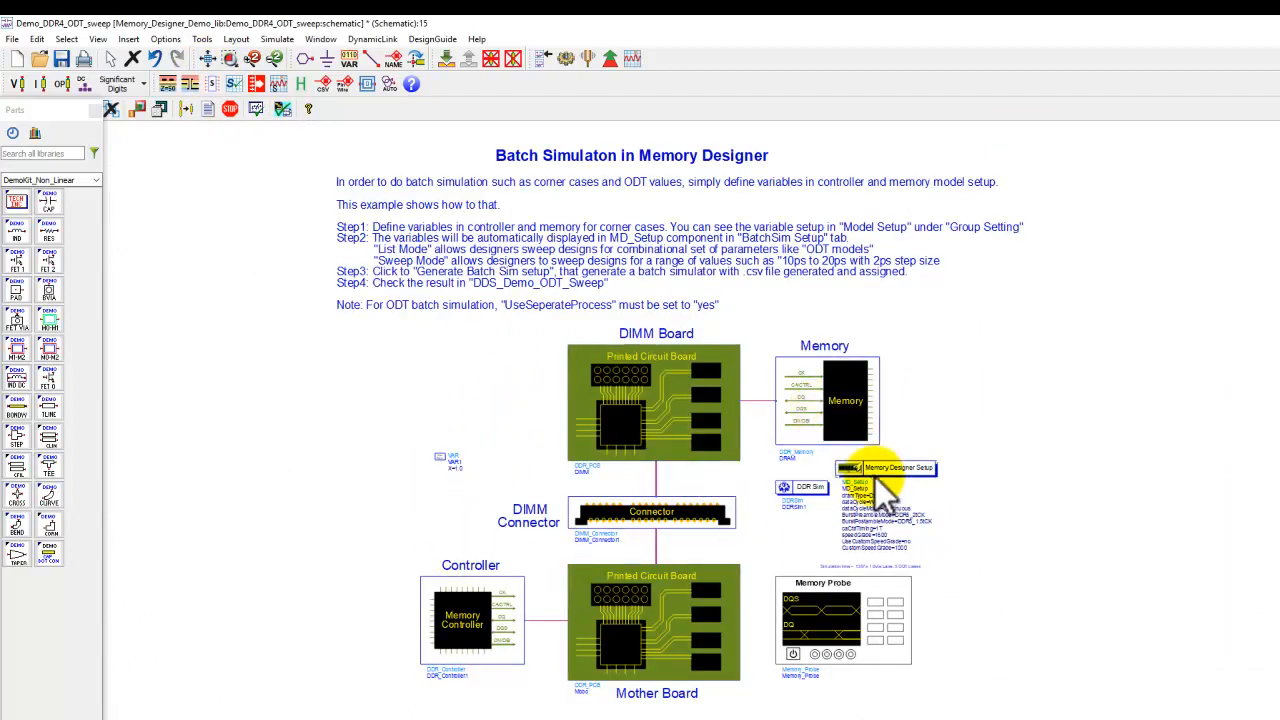
# In MD_Setup's BatchSim Setup List Mode, enable ctrl_odt and DRAM_ODT_Sweep for batch simulation.
pyautogui.doubleClick(885, 467)
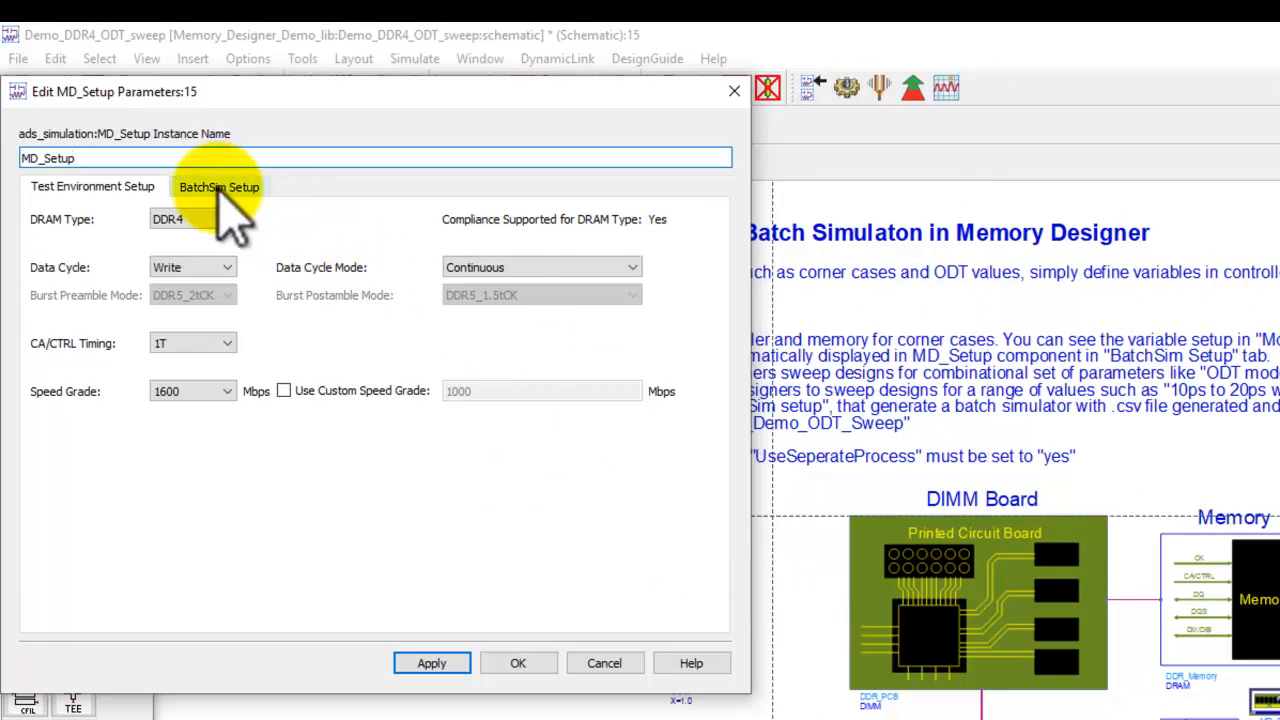
pyautogui.click(219, 186)
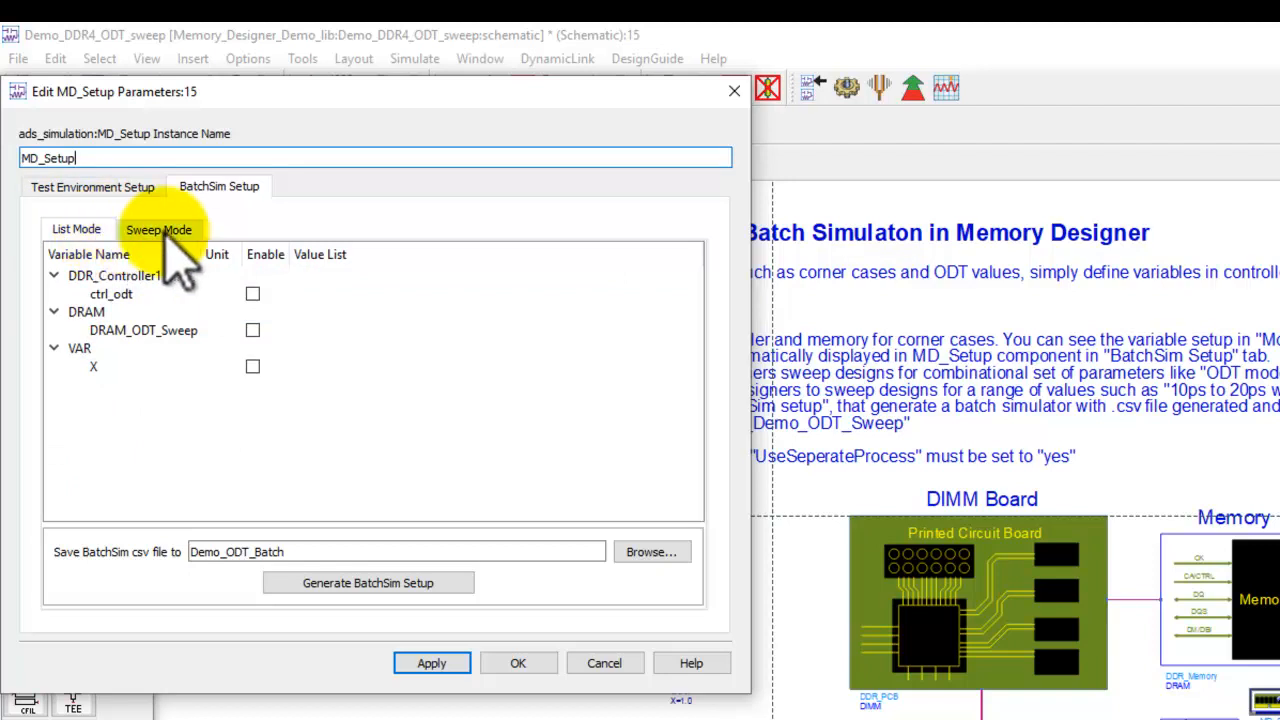
pyautogui.click(158, 229)
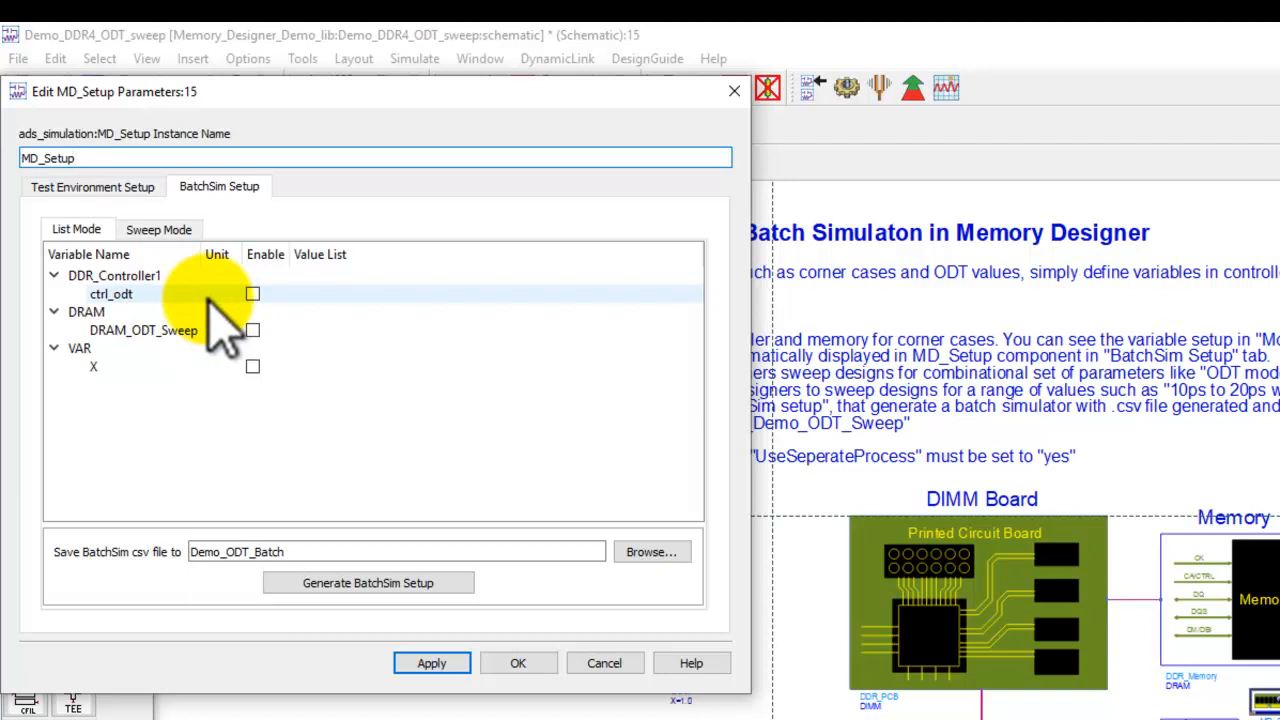
pyautogui.moveTo(220, 330)
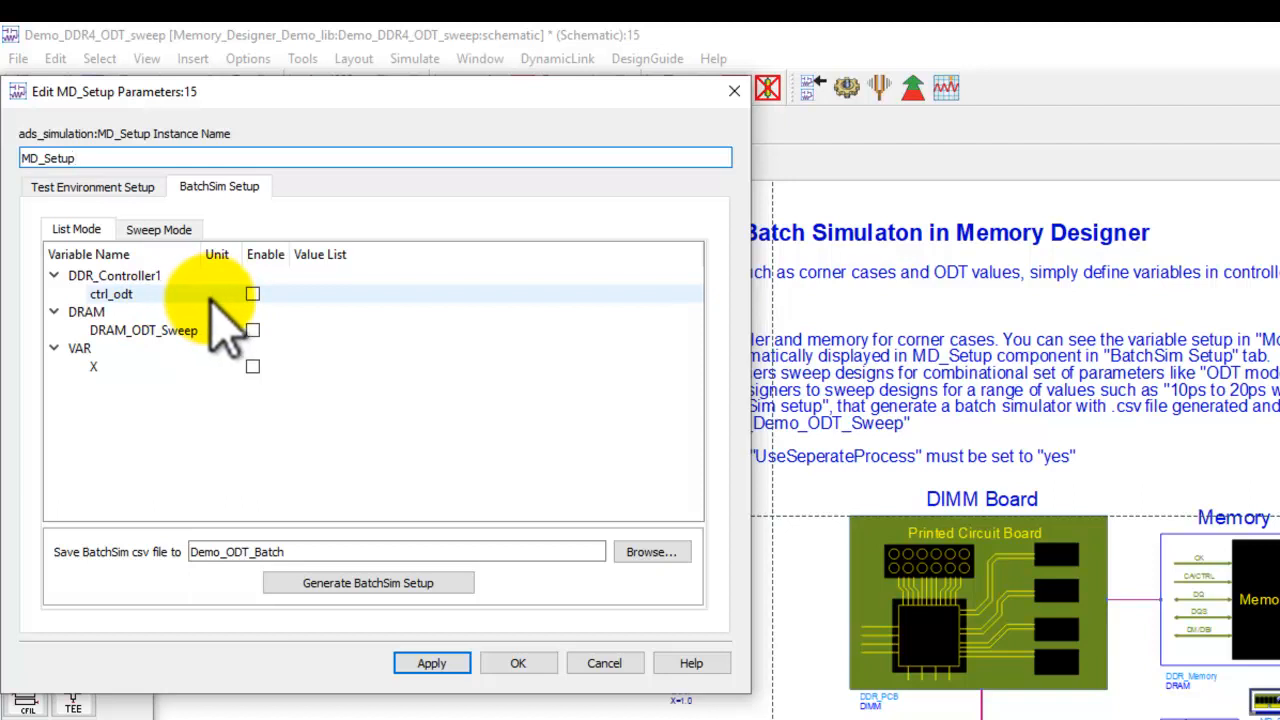
pyautogui.moveTo(155, 320)
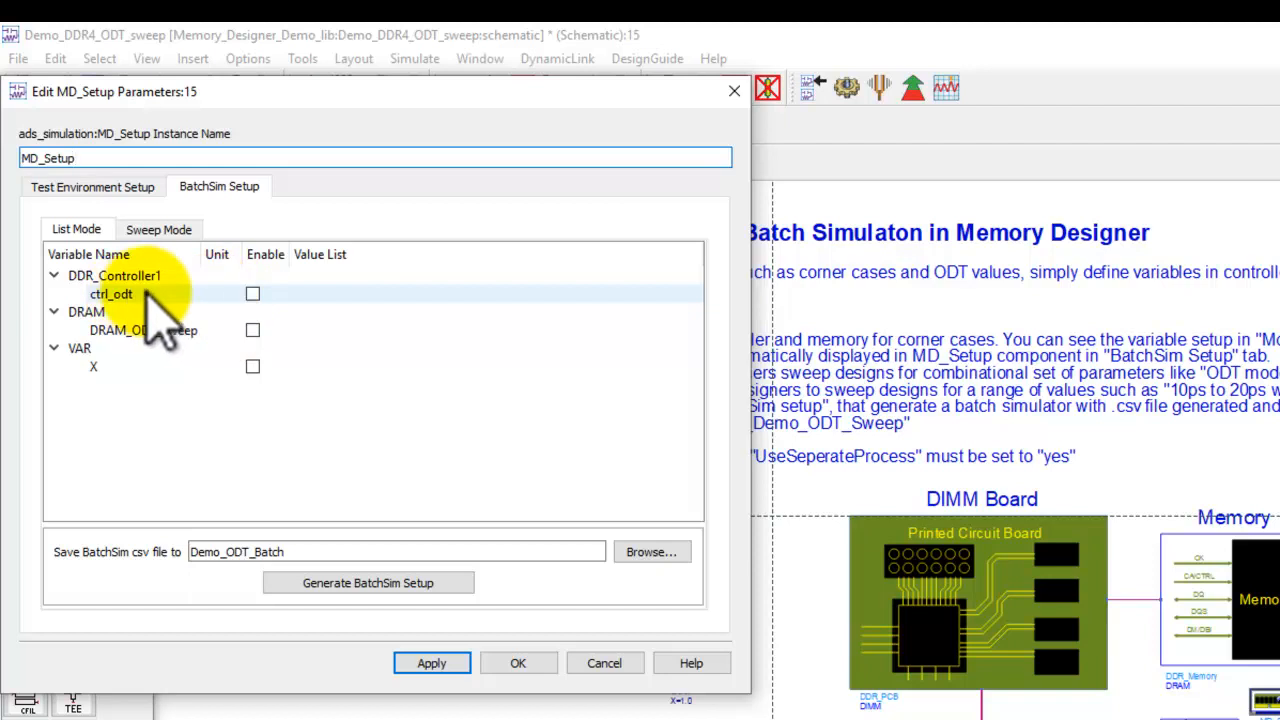
pyautogui.click(253, 294)
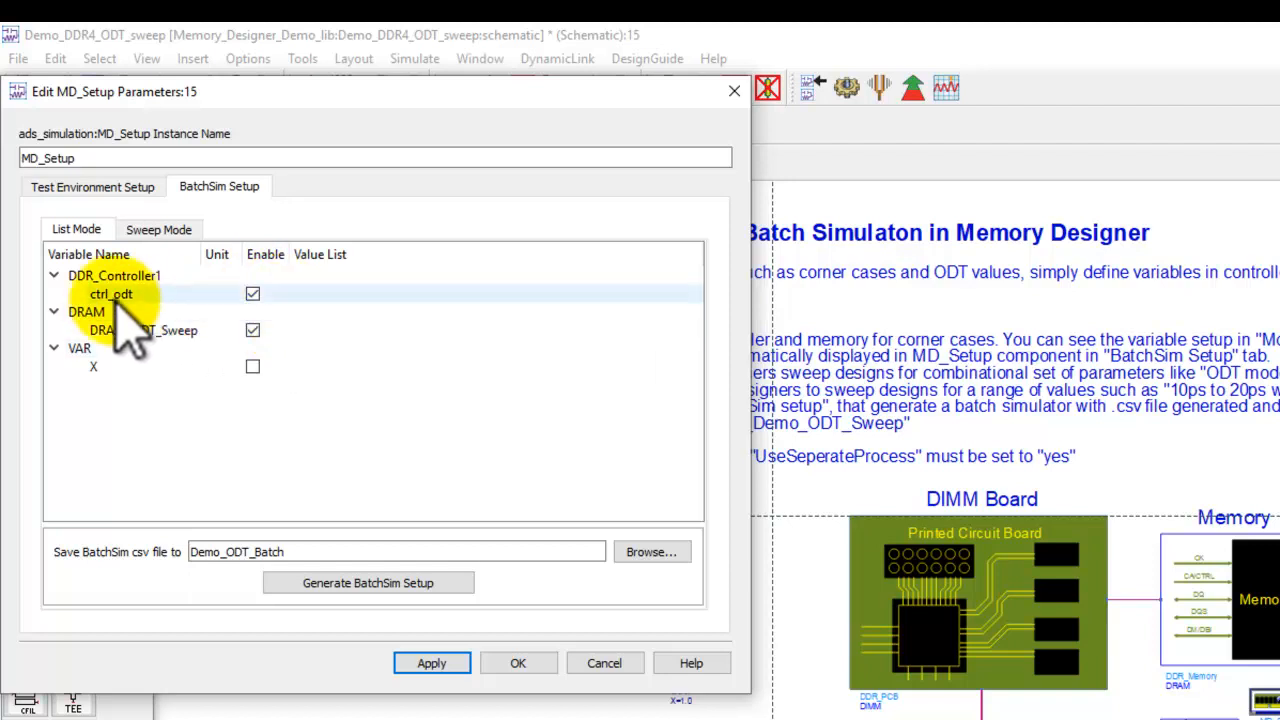
# Fill ctrl_odt's batch value list with IO_40, IO_48 and IO_60.
pyautogui.click(111, 293)
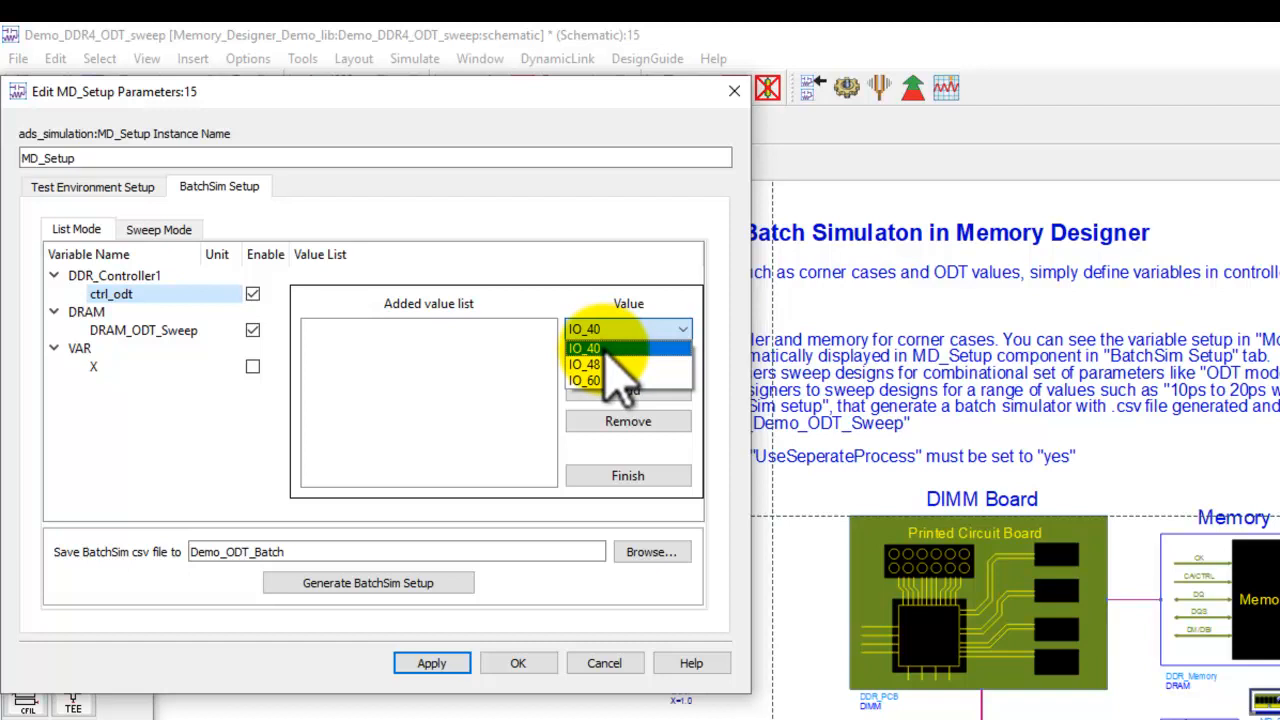
pyautogui.click(584, 329)
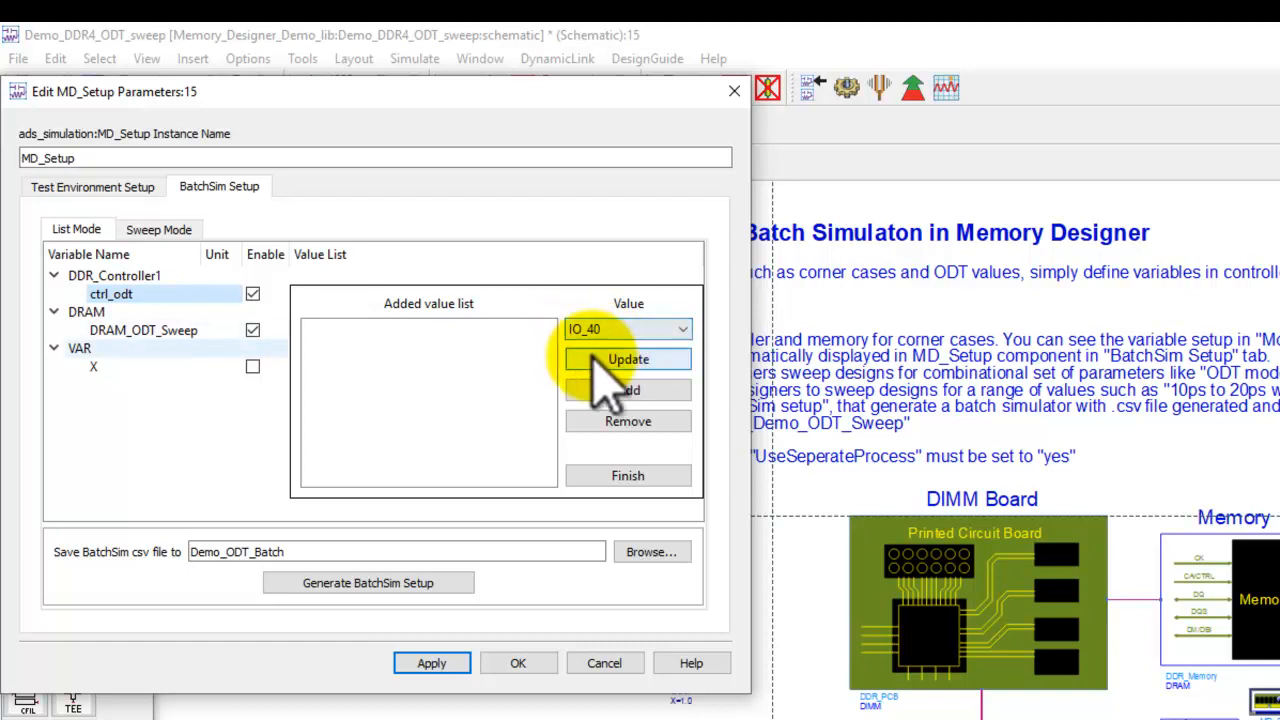
pyautogui.click(683, 328)
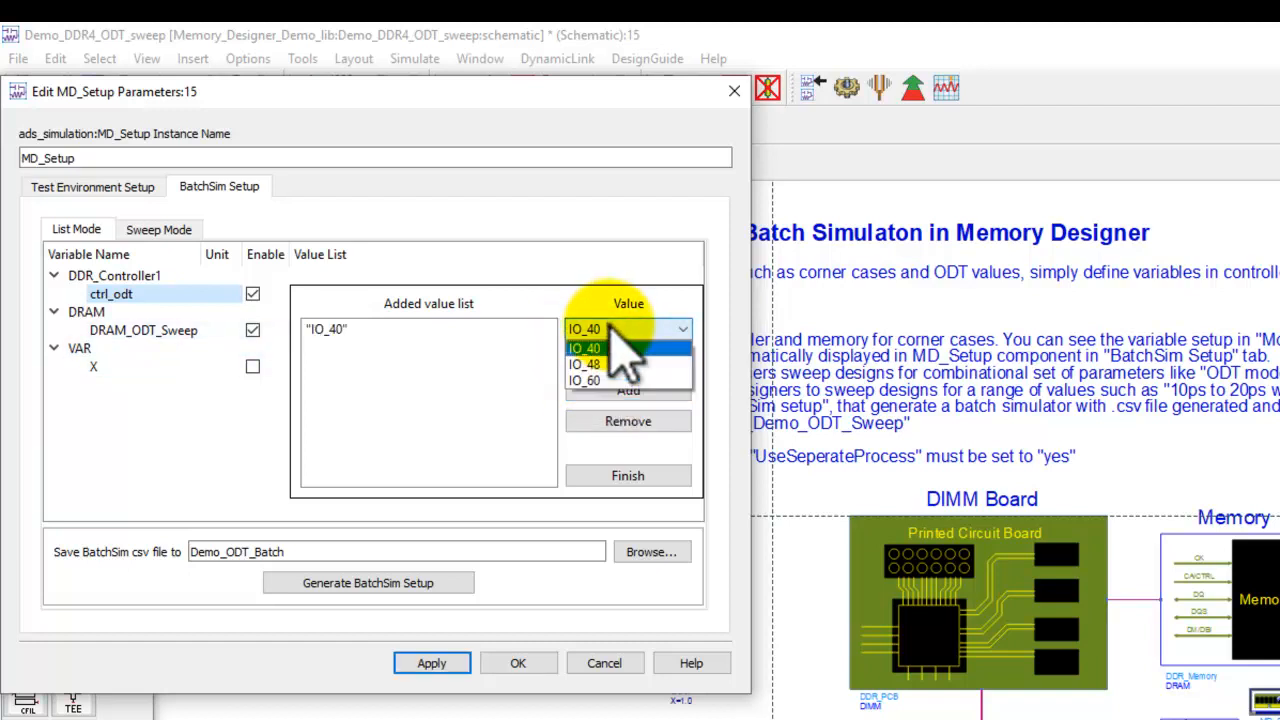
pyautogui.click(584, 363)
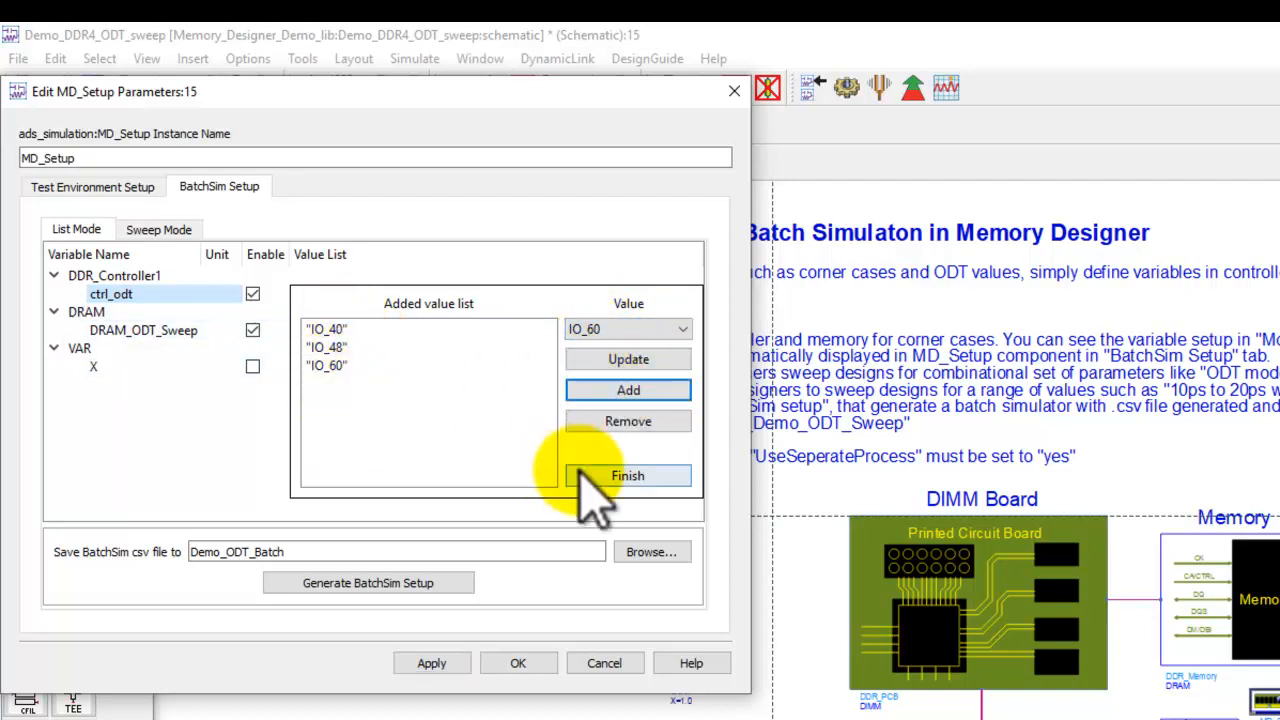
pyautogui.click(628, 475)
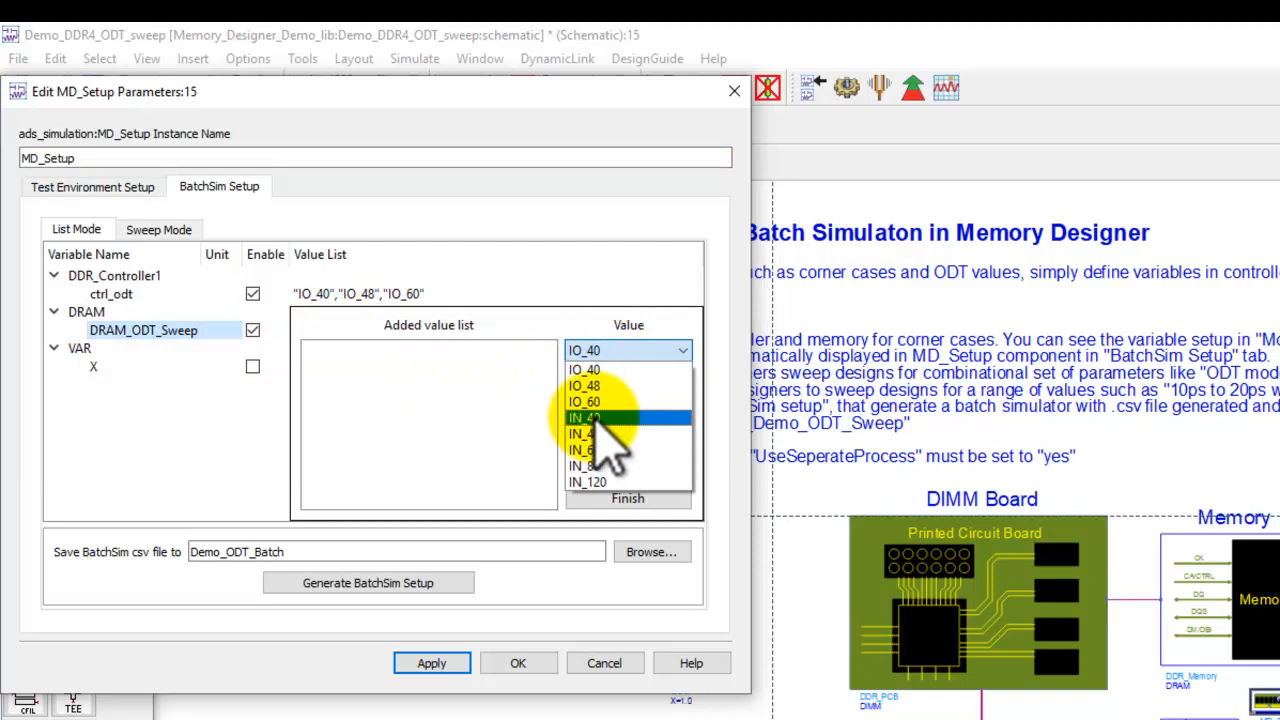
# Fill DRAM_ODT_Sweep's batch value list with IN_40, IN_48 and IN_120.
pyautogui.click(584, 417)
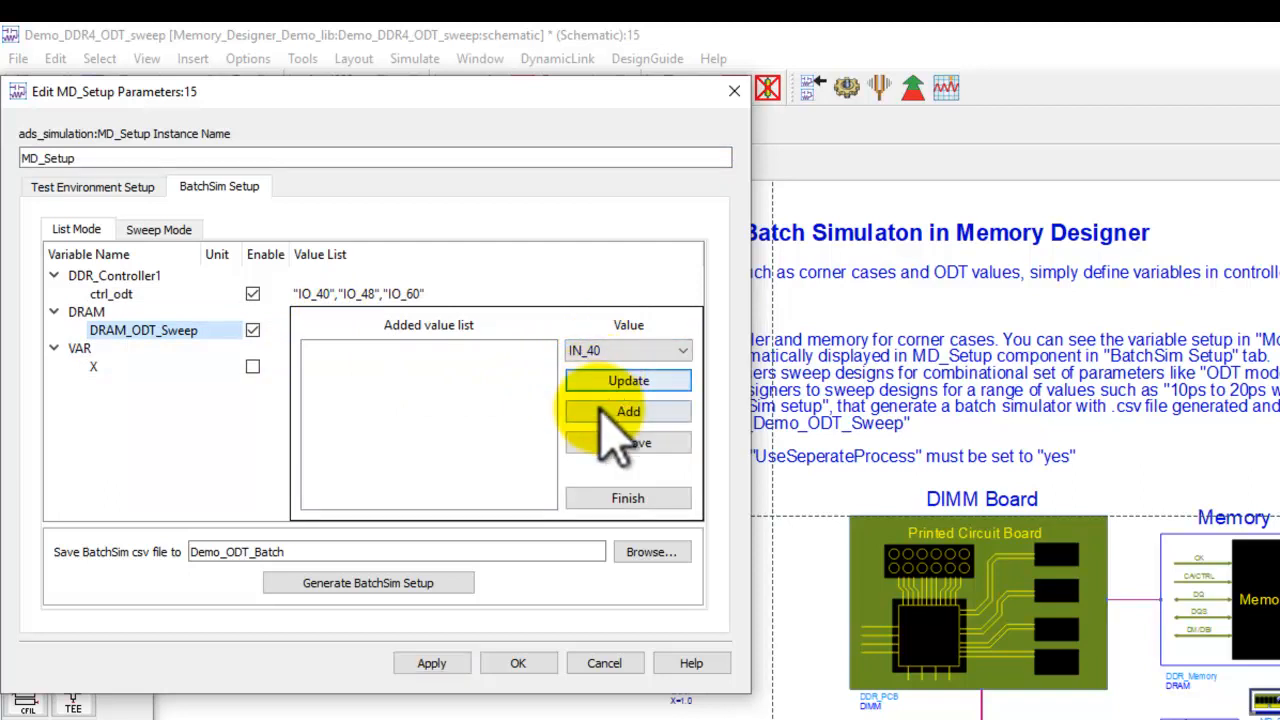
pyautogui.click(628, 411)
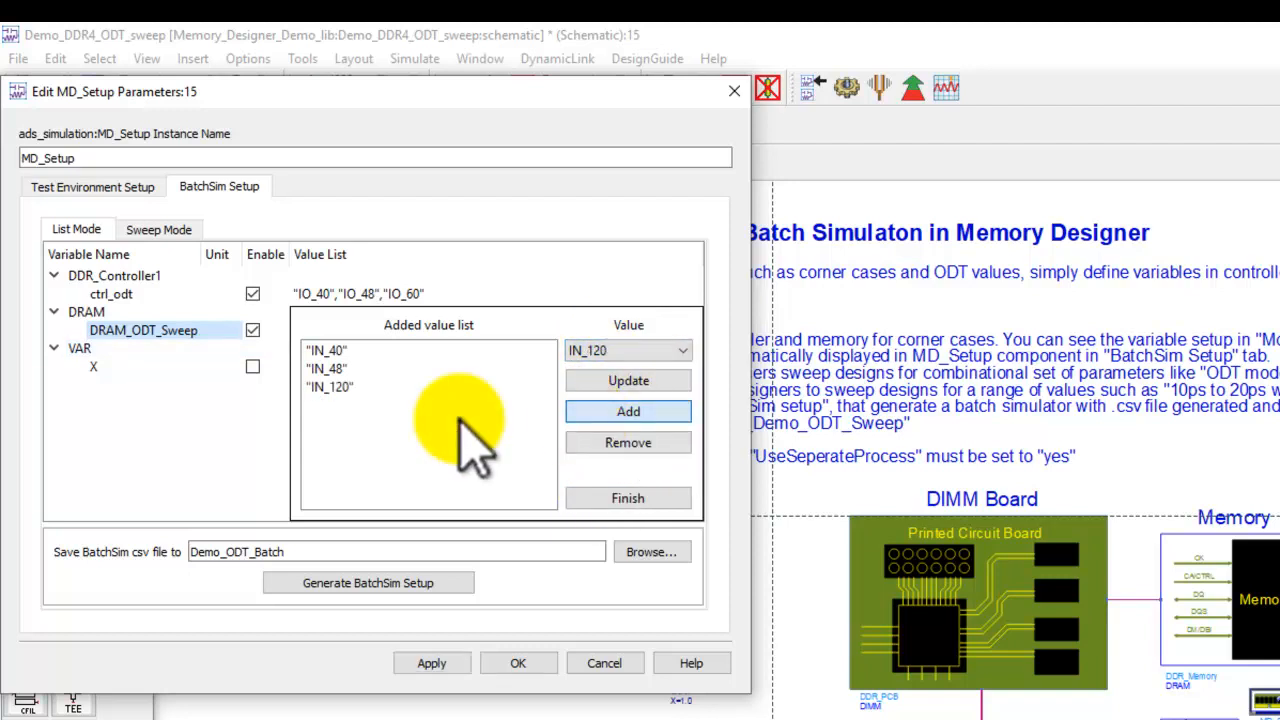
pyautogui.click(627, 498)
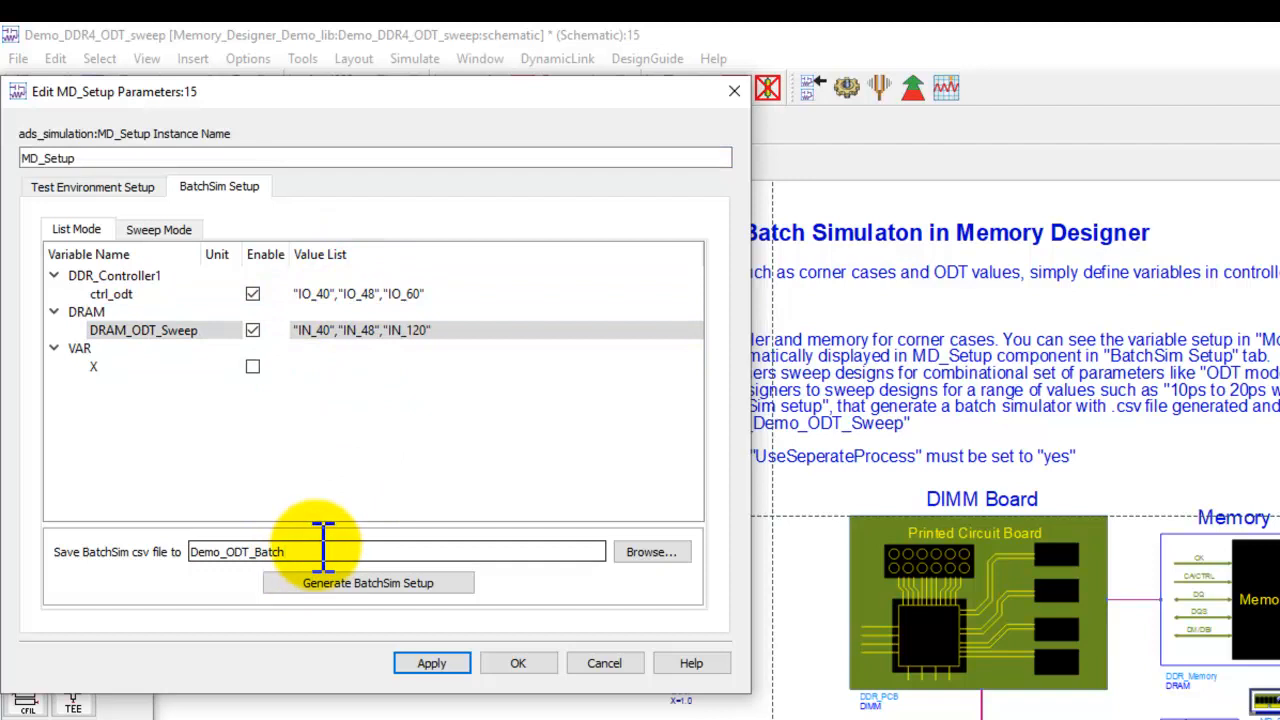
# Generate Demo_ODT_Batch1.csv and the BatchSim1 controller, then select the controller.
pyautogui.write('_1')
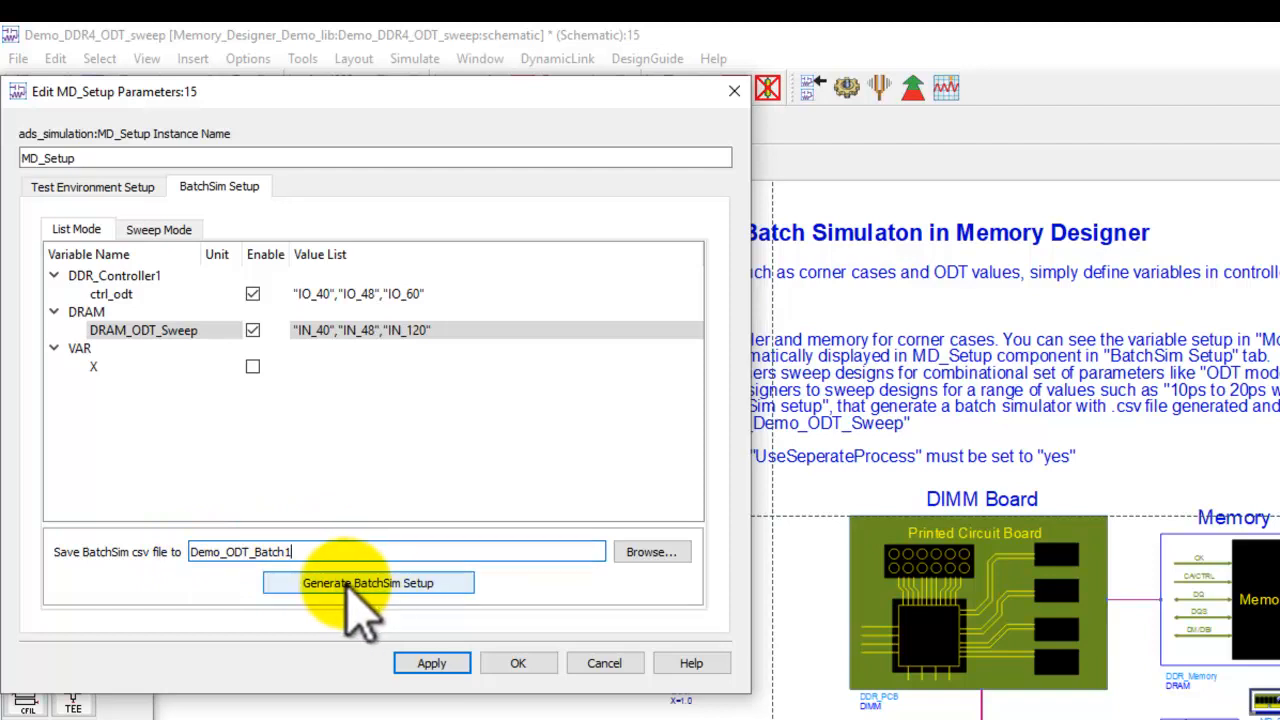
pyautogui.click(368, 583)
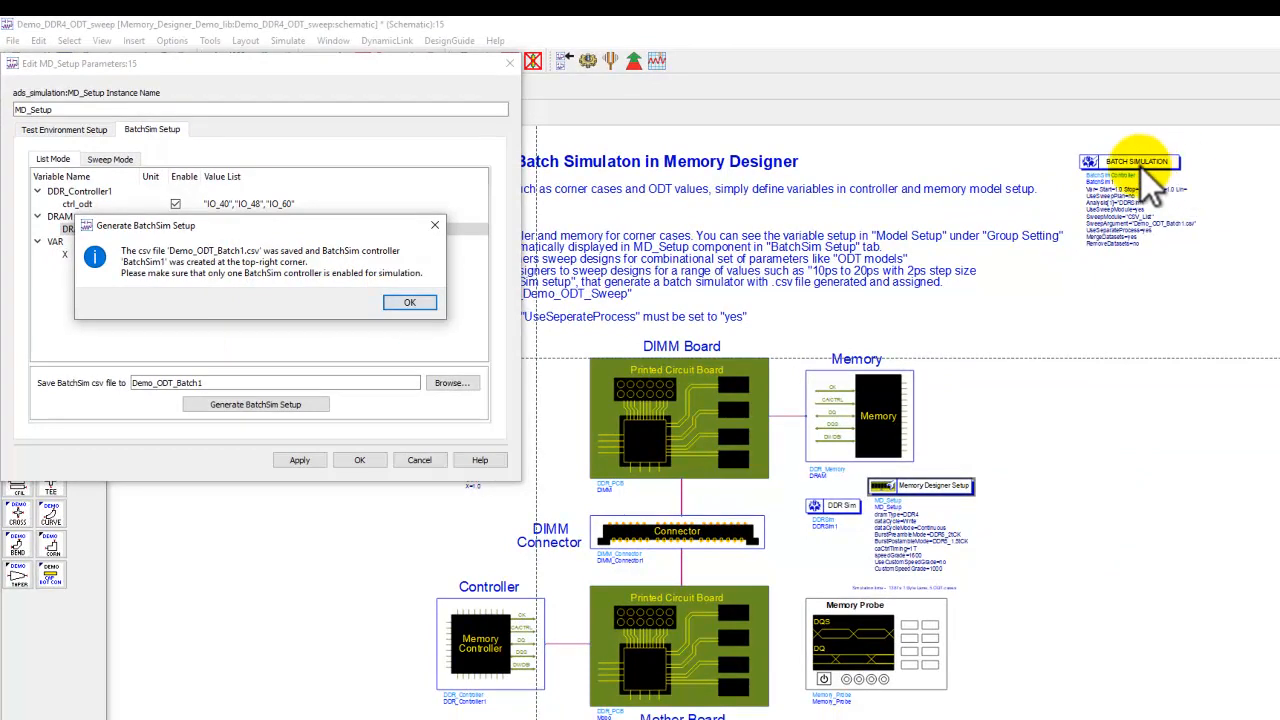
pyautogui.click(409, 302)
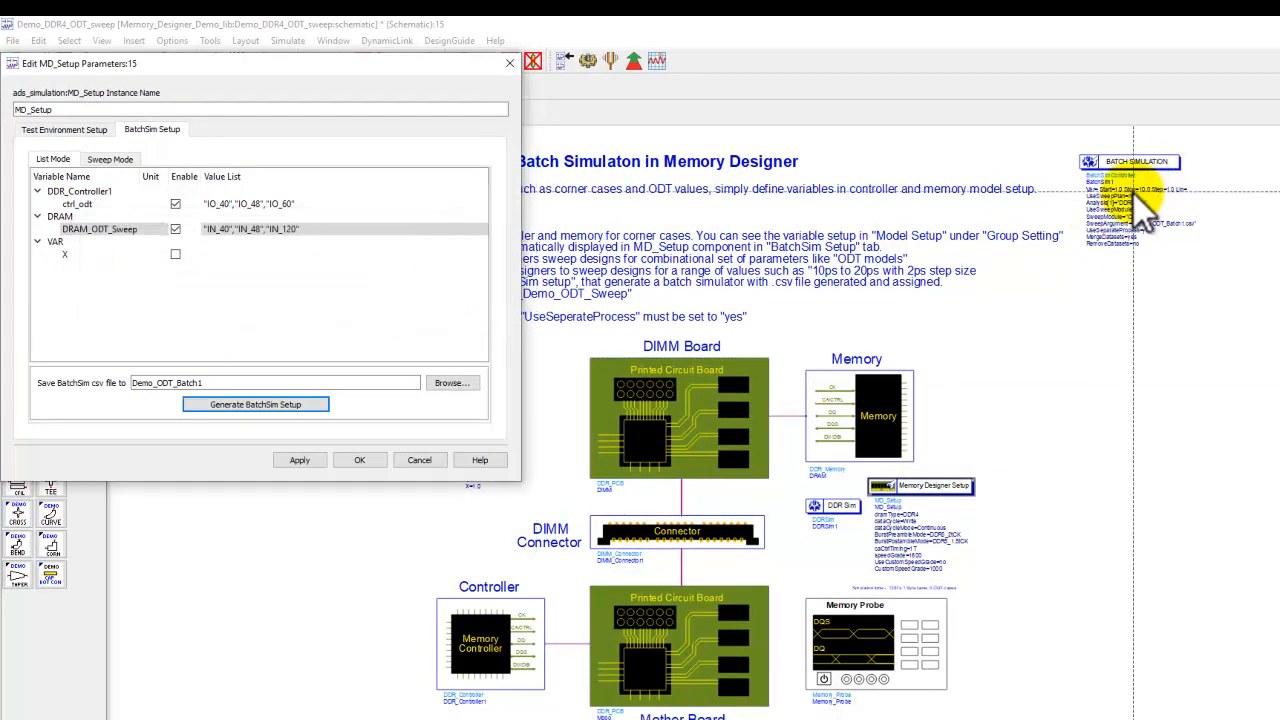
pyautogui.click(255, 404)
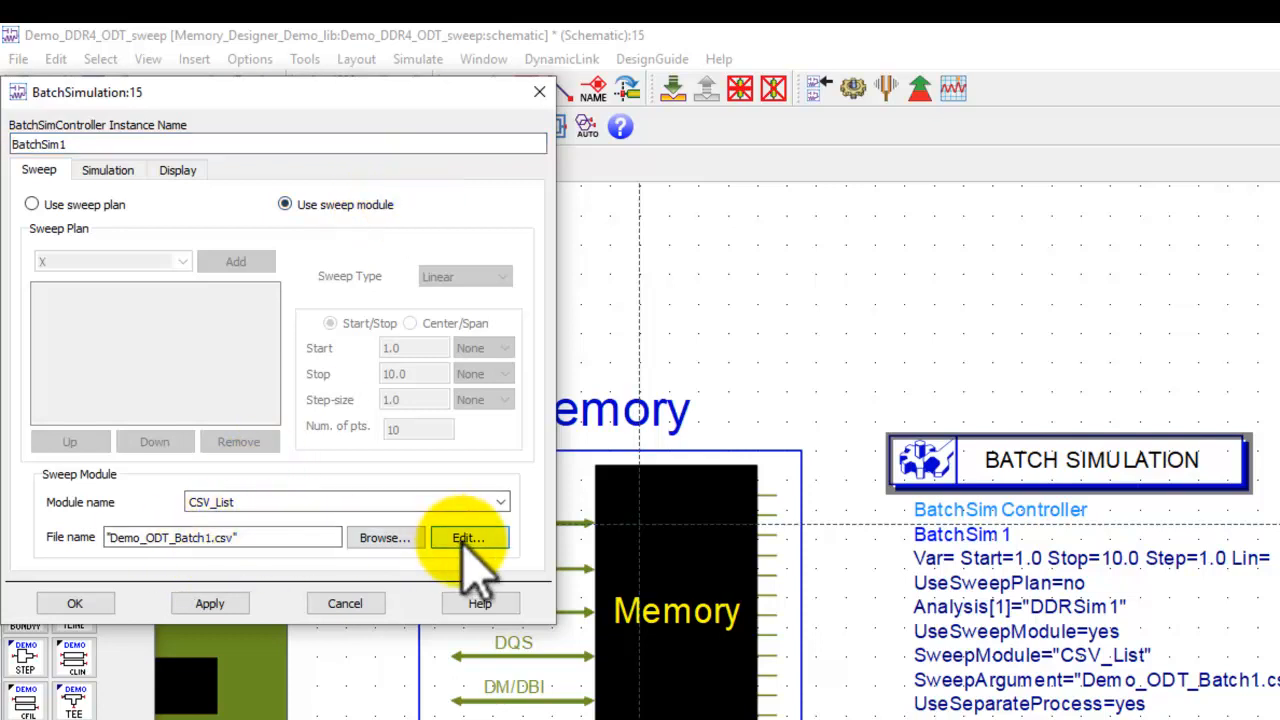
# Open Demo_ODT_Batch1.csv from BatchSim1's CSV_List sweep for editing.
pyautogui.click(468, 538)
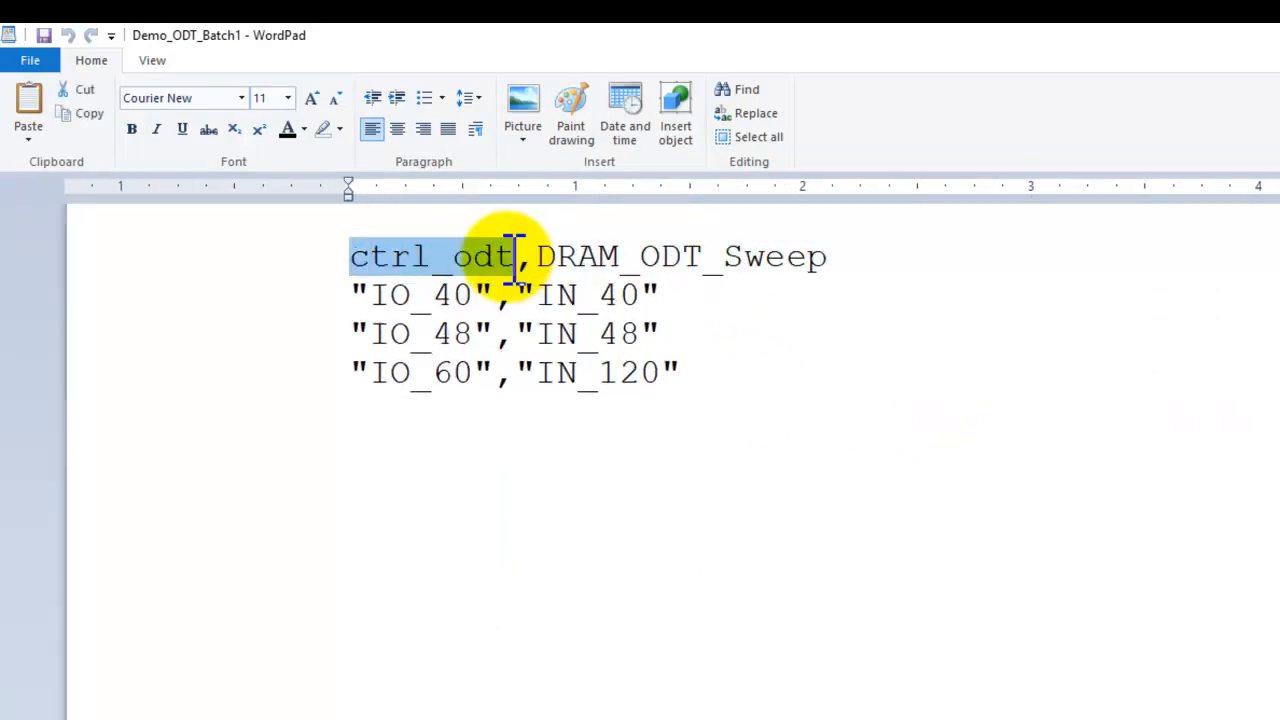
pyautogui.moveTo(535, 256); pyautogui.dragTo(815, 256)
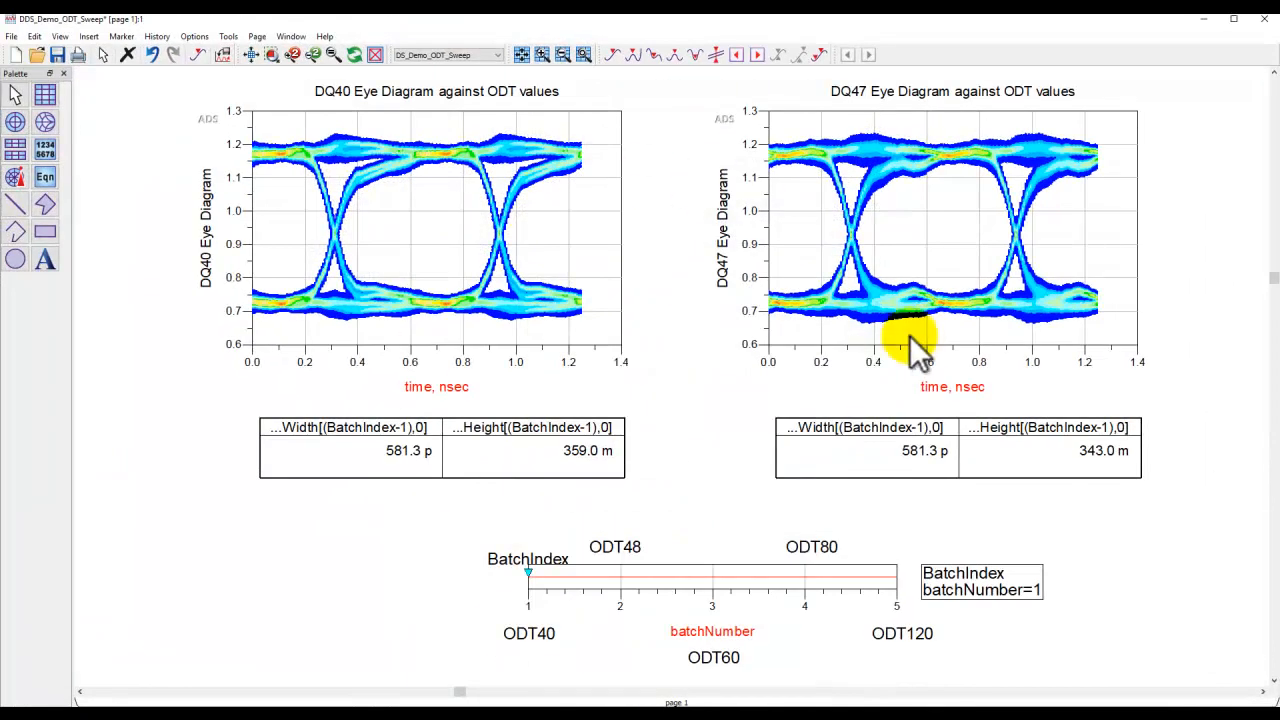
pyautogui.moveTo(785, 510)
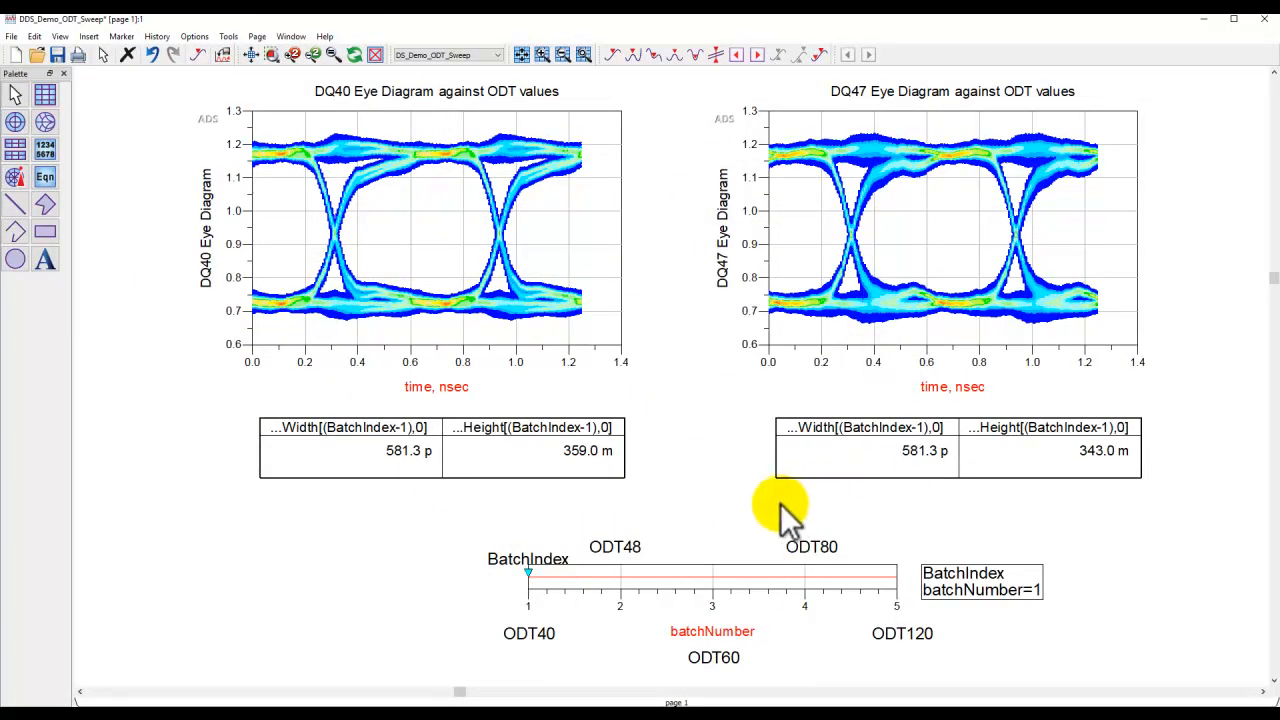
pyautogui.moveTo(695, 515)
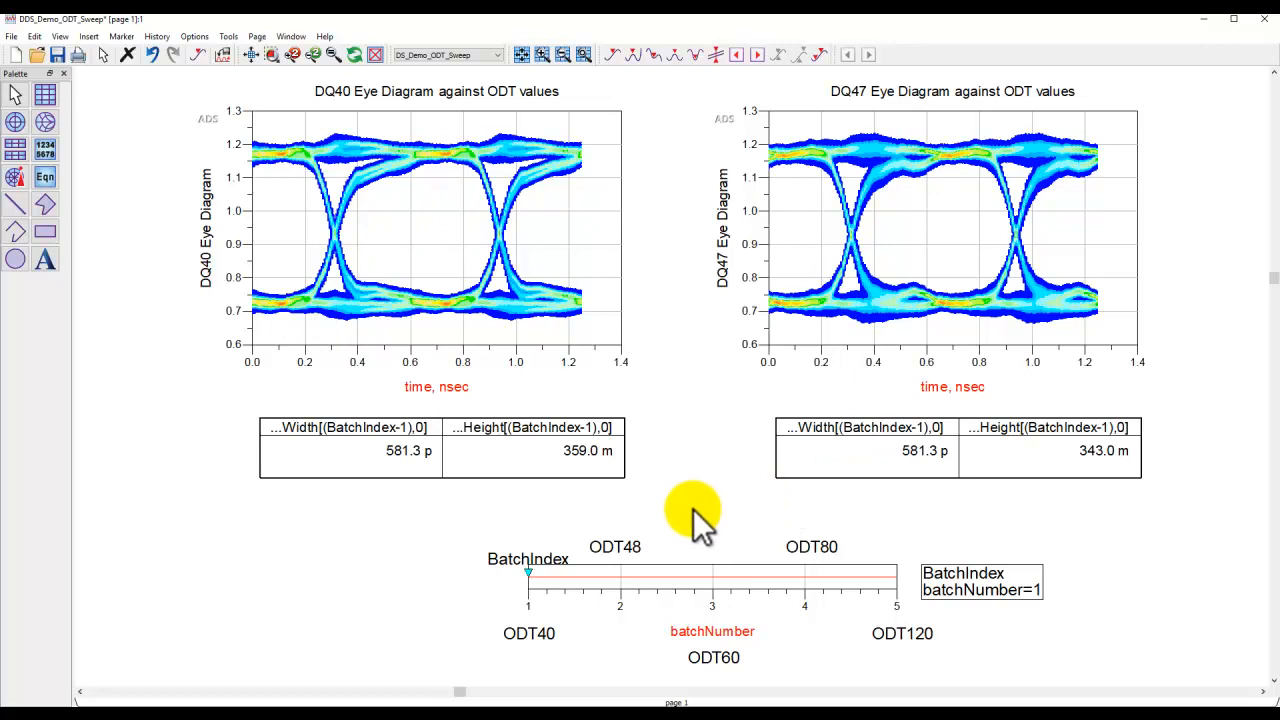
pyautogui.moveTo(548, 410)
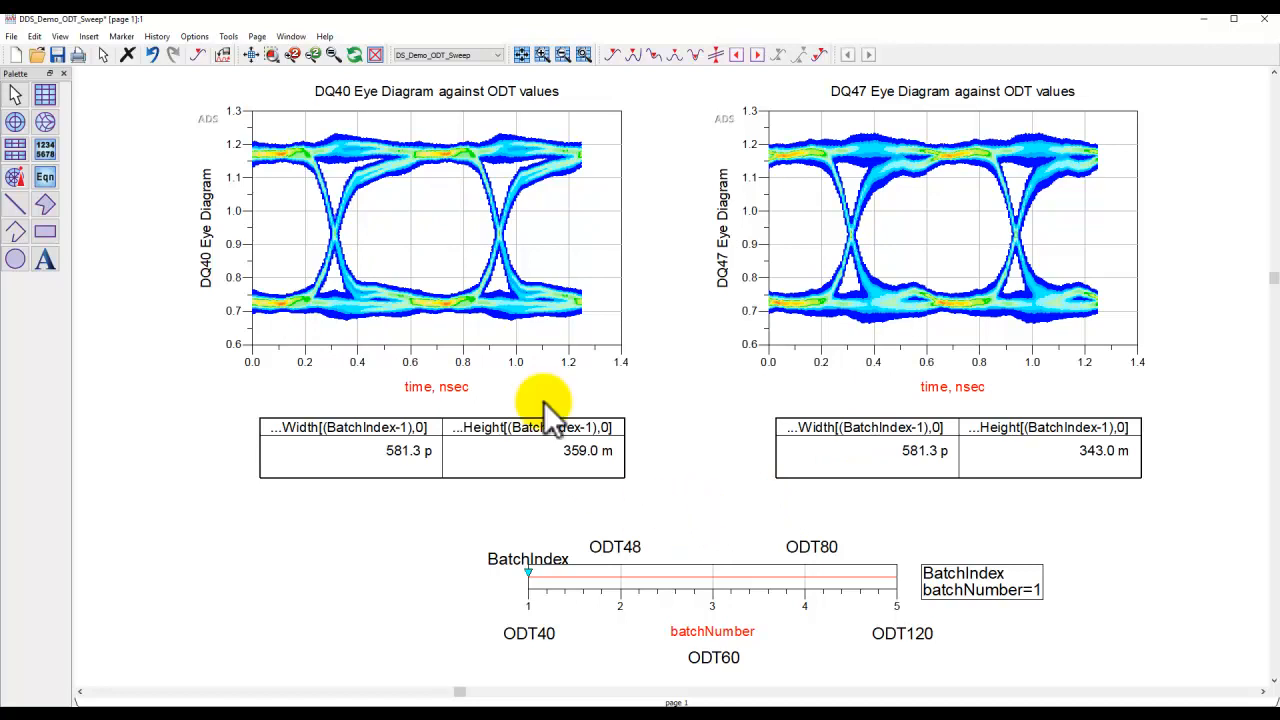
pyautogui.moveTo(528, 610)
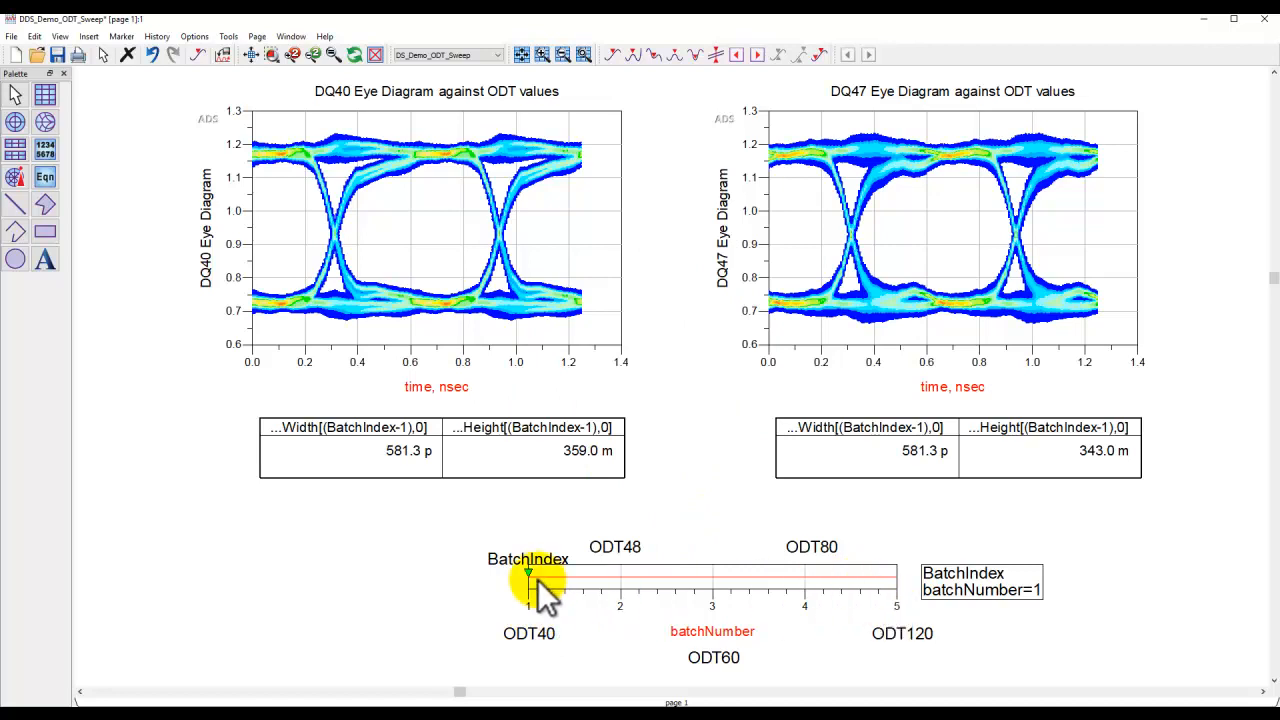
# Move the BatchIndex slider through batches 3, 5, 3 and 2 to compare eye diagrams.
pyautogui.click(529, 572)
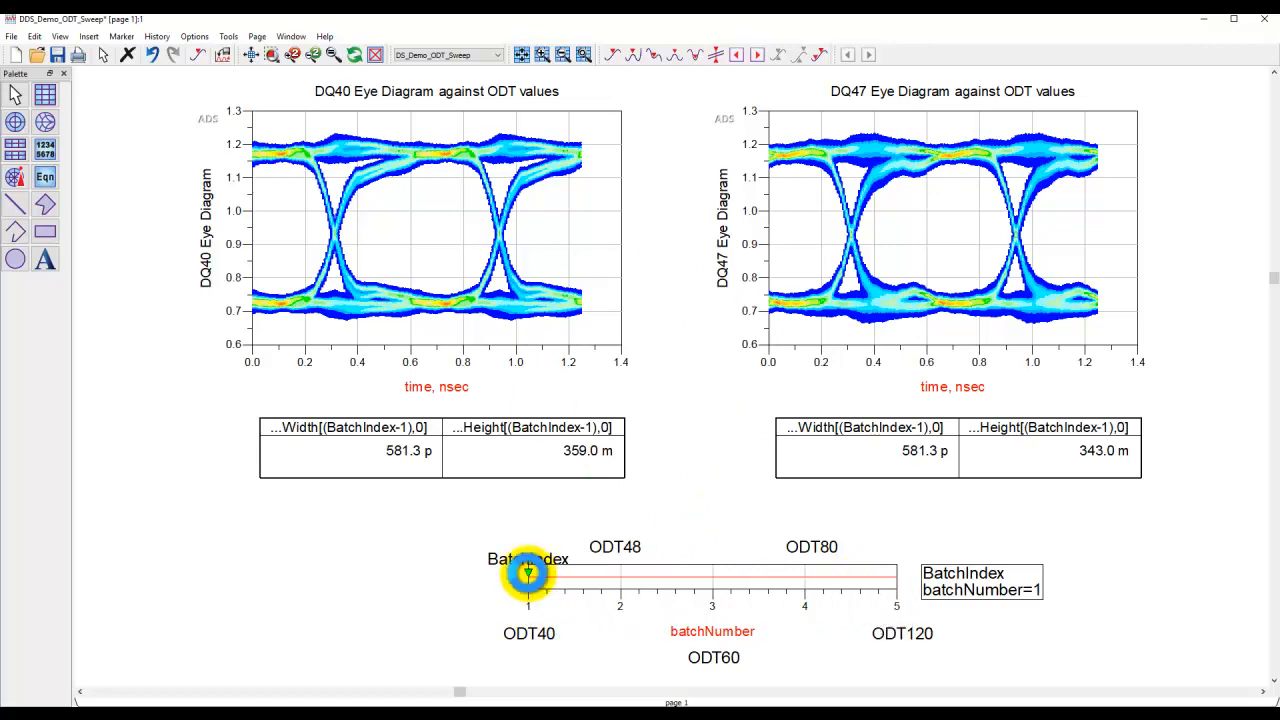
pyautogui.moveTo(528, 572); pyautogui.dragTo(620, 572)
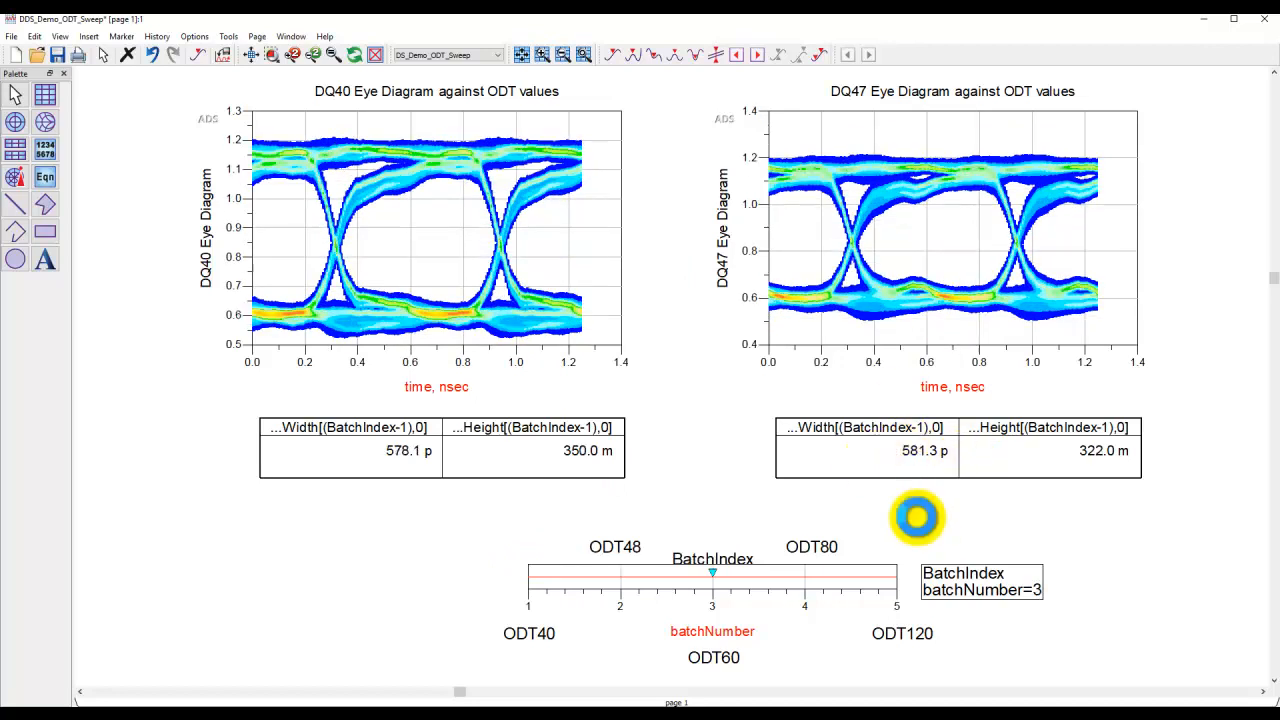
pyautogui.moveTo(712, 572); pyautogui.dragTo(805, 572)
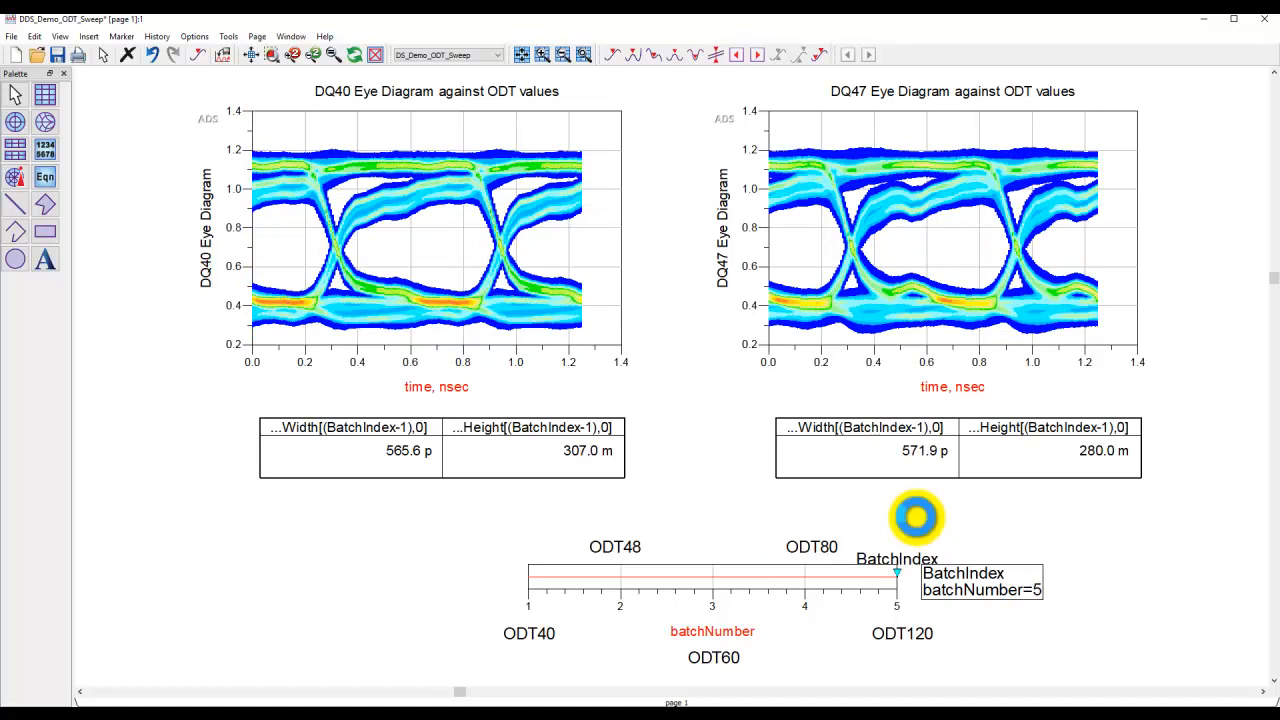
pyautogui.moveTo(896, 571); pyautogui.dragTo(712, 571)
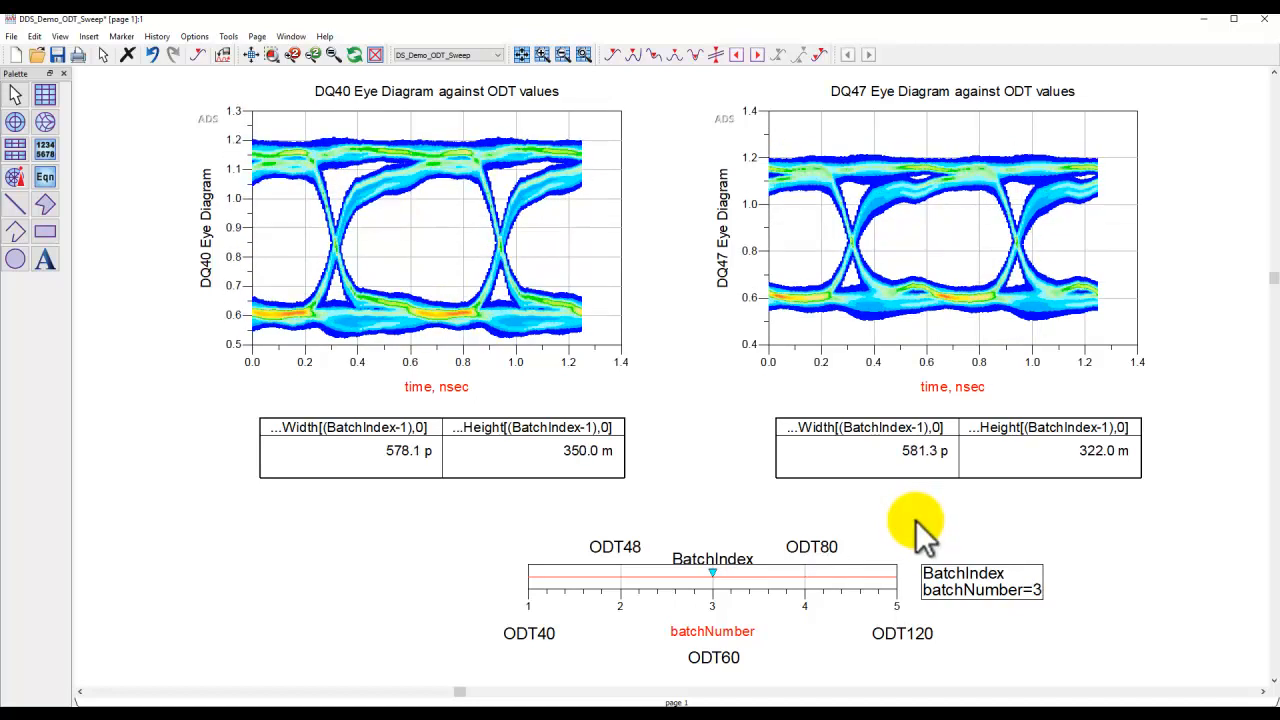
pyautogui.moveTo(712, 572); pyautogui.dragTo(620, 572)
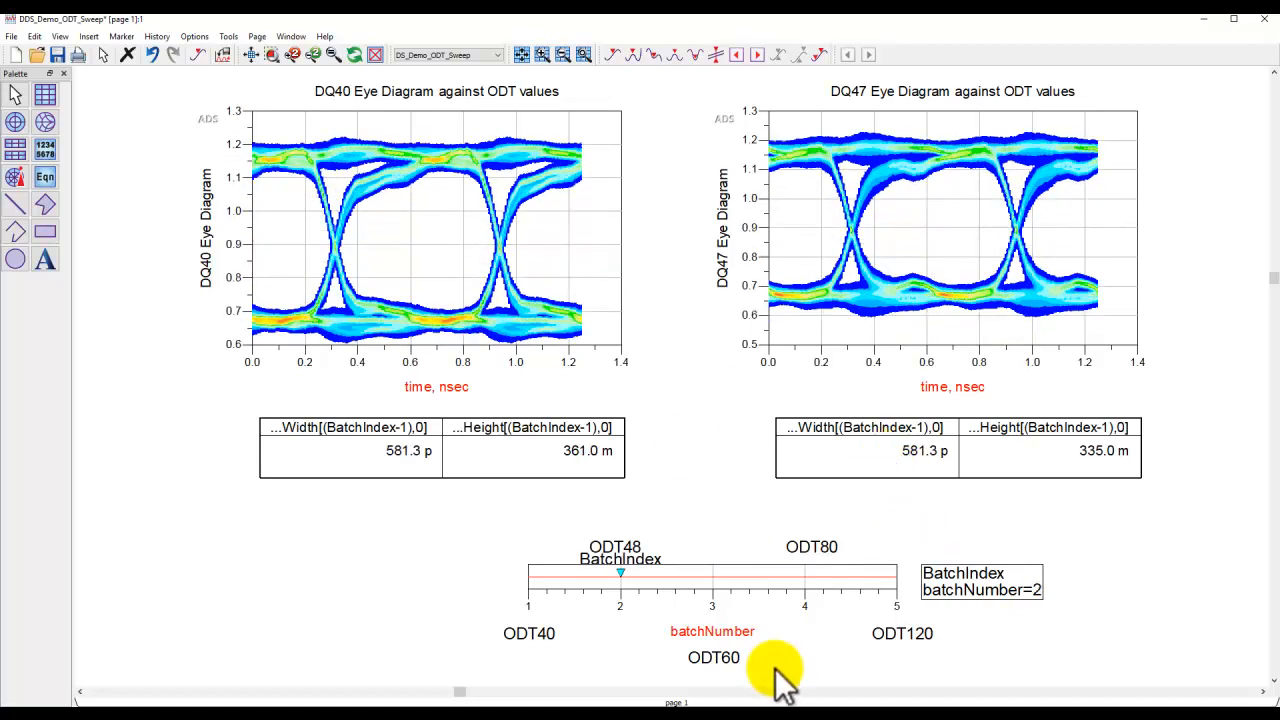